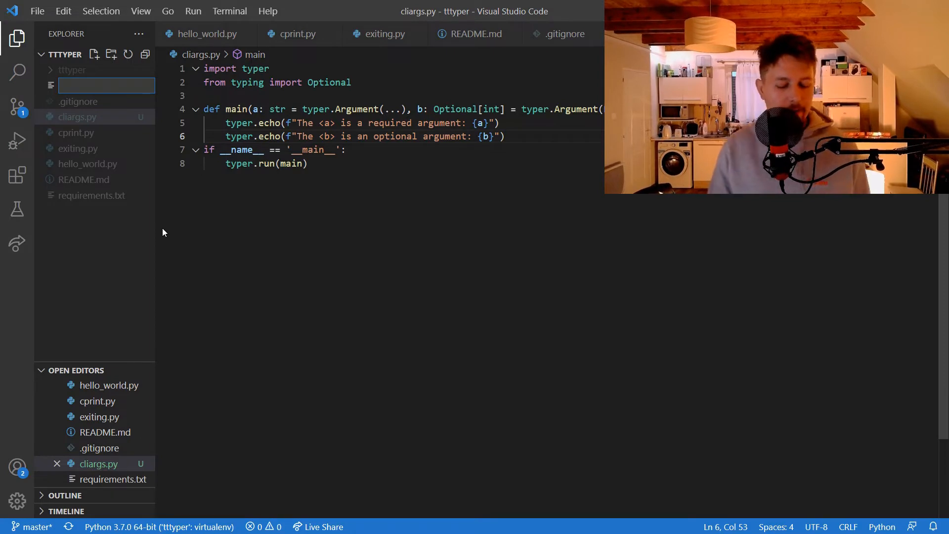
- Name the new file clioptions.py in the tttyper project and confirm it
type("clioptions")
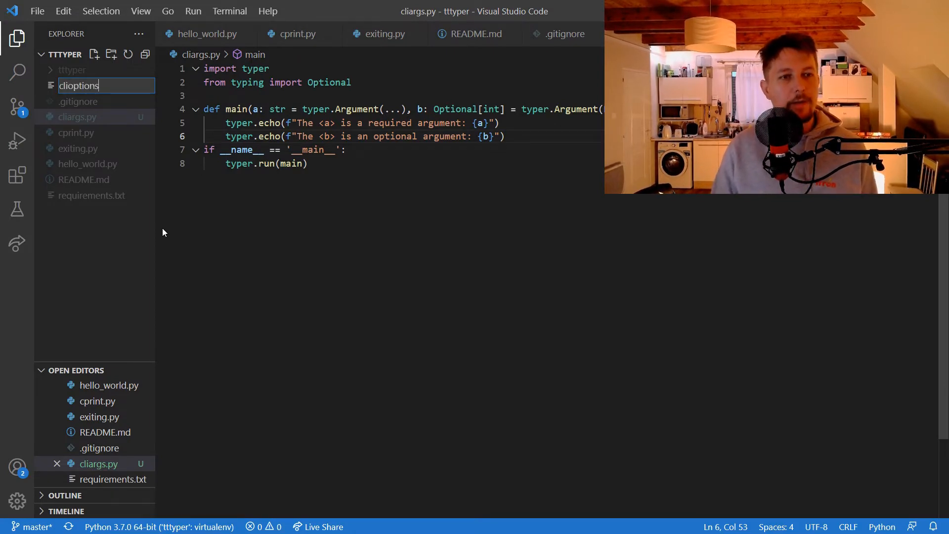
key("Enter")
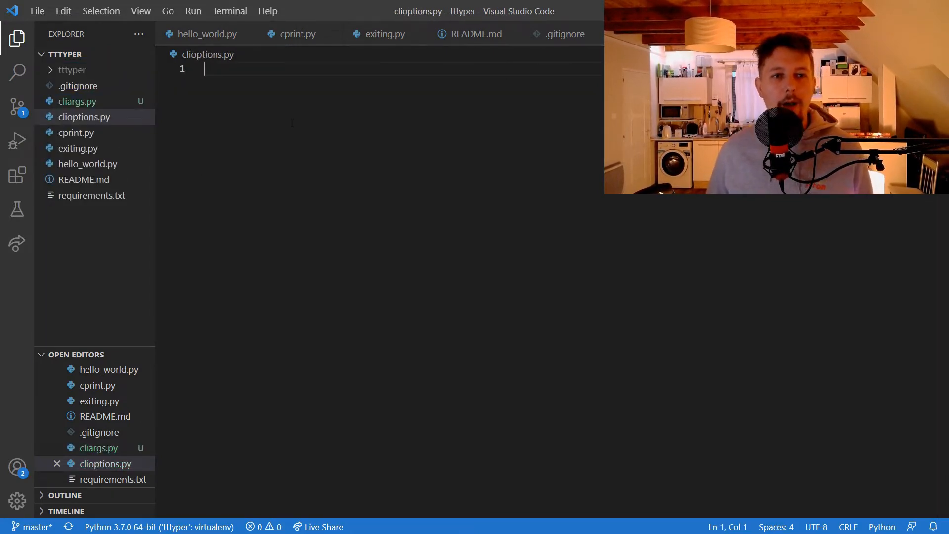
- Write import typer, an empty def main():, and an if __name__ == '__main__': typer.run(main) guard
type("import typer")
type("if __name__ ==")
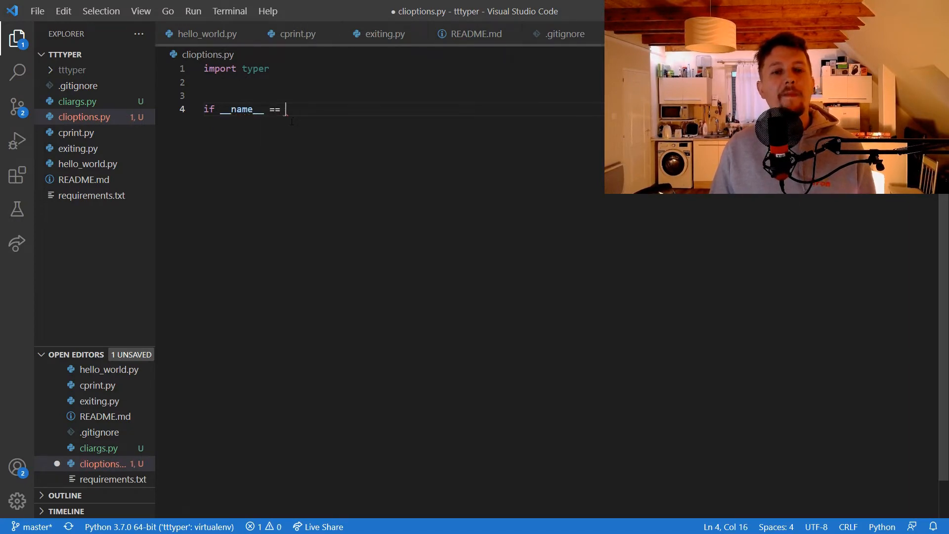
type("'mail'")
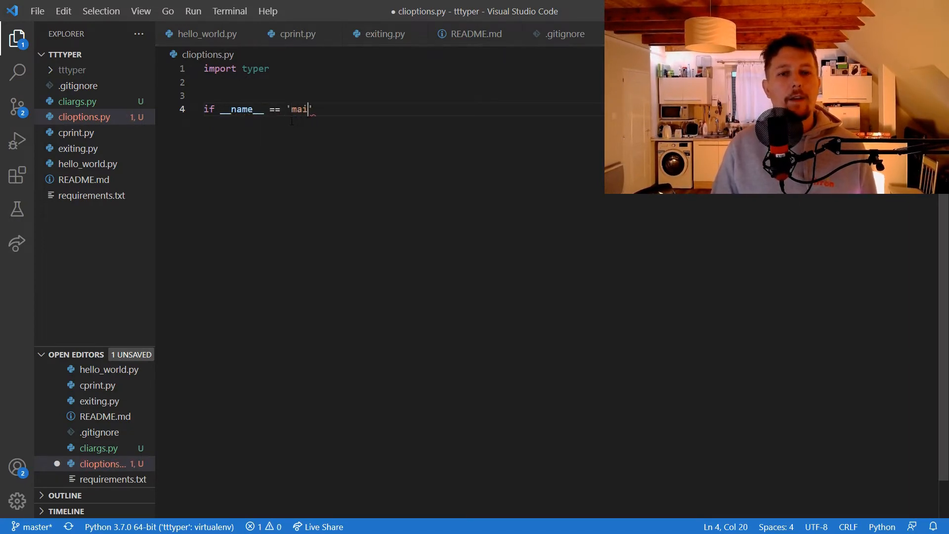
type("__main__")
type("typer.run(")
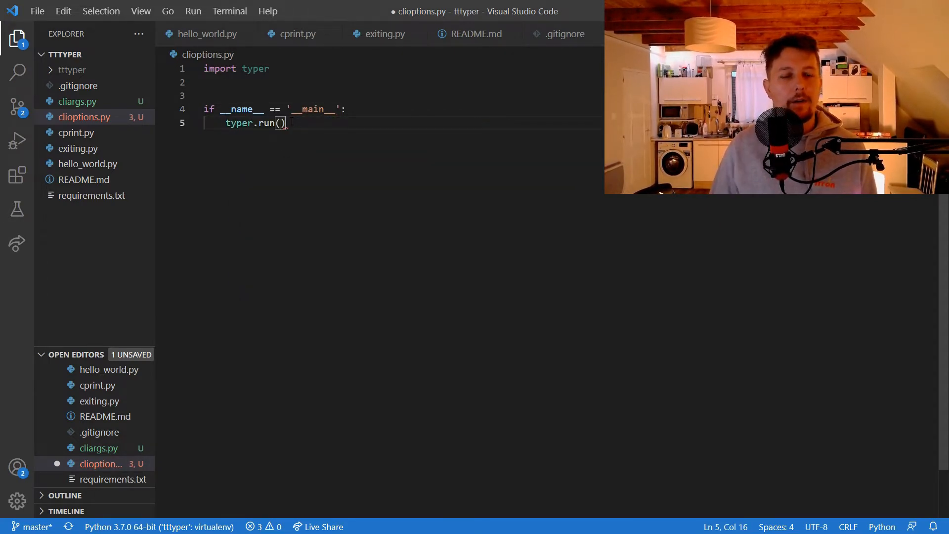
type("main")
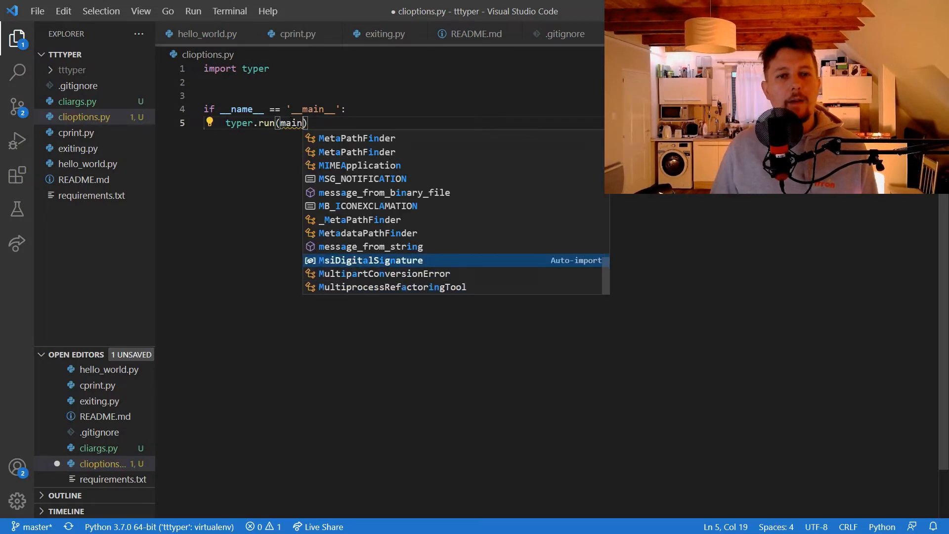
type("def")
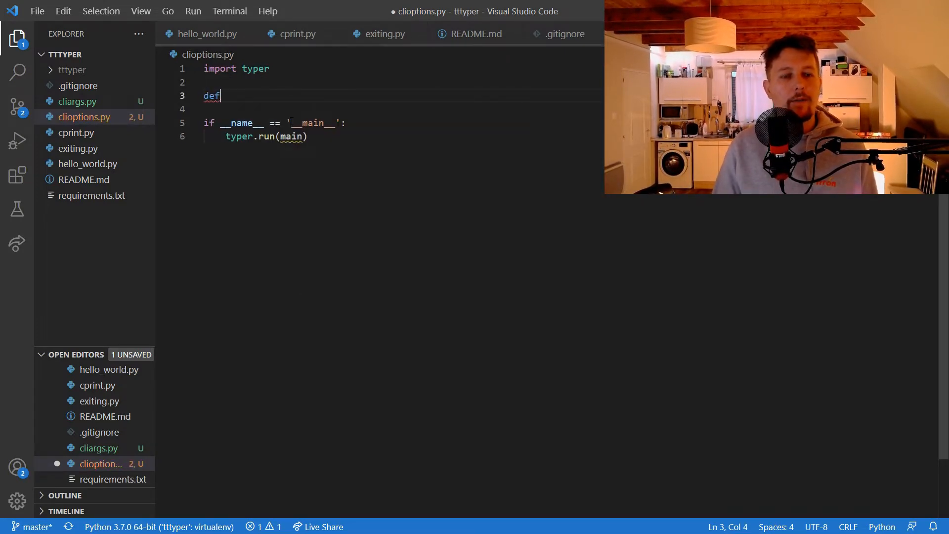
type("main():")
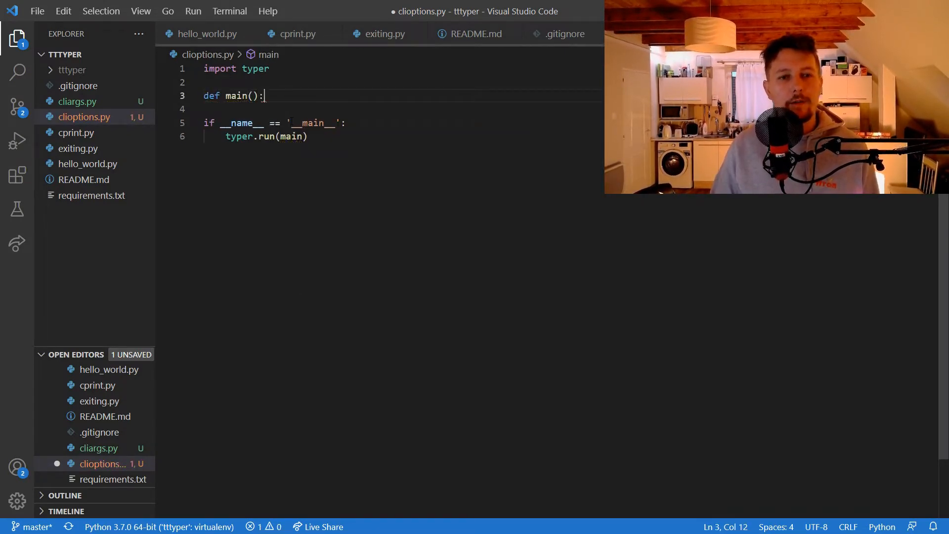
key("Enter")
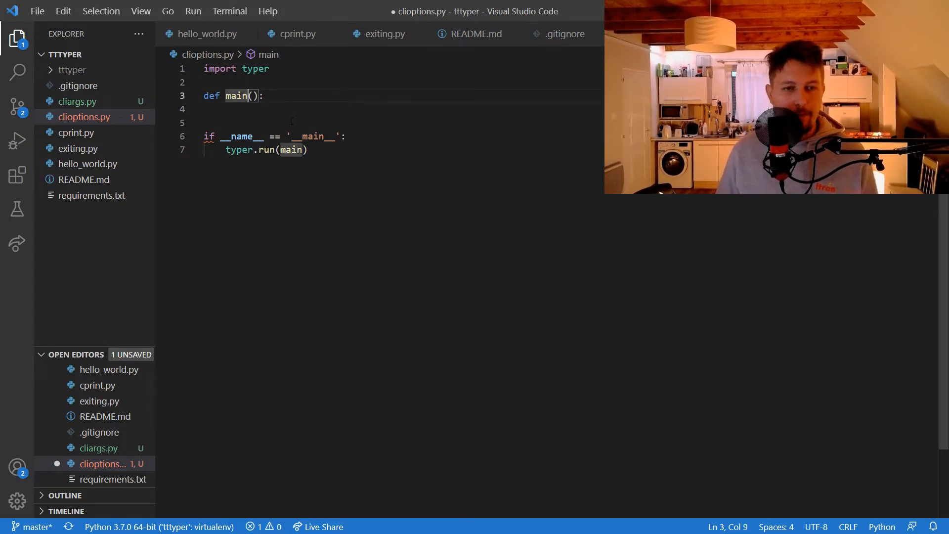
- Add a: str = typer.Option('Daniel', help="The last name of the person!") to main's signature
type("a")
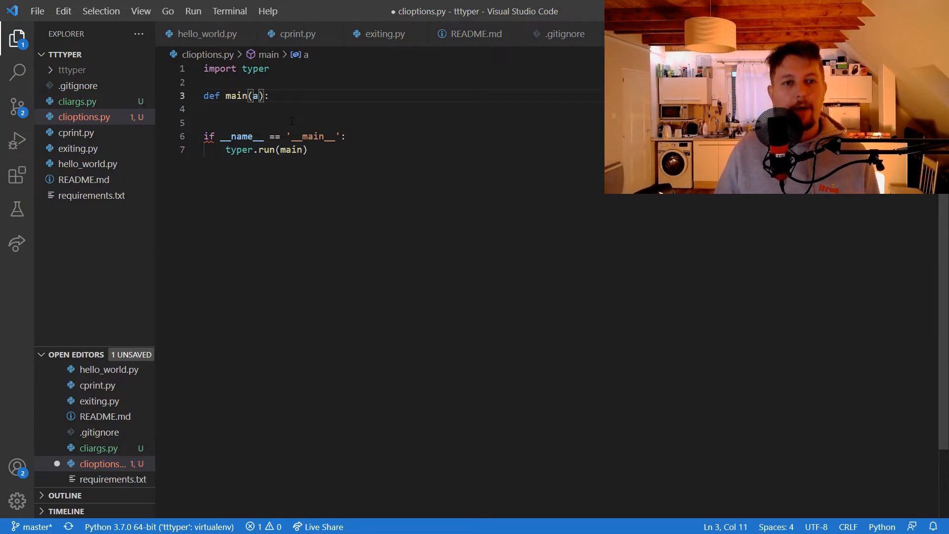
key("Enter")
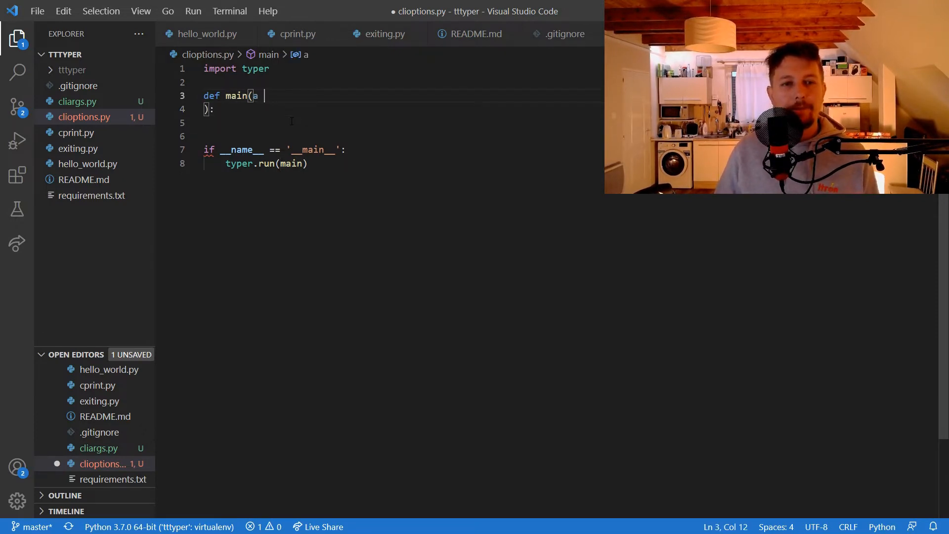
type(":_")
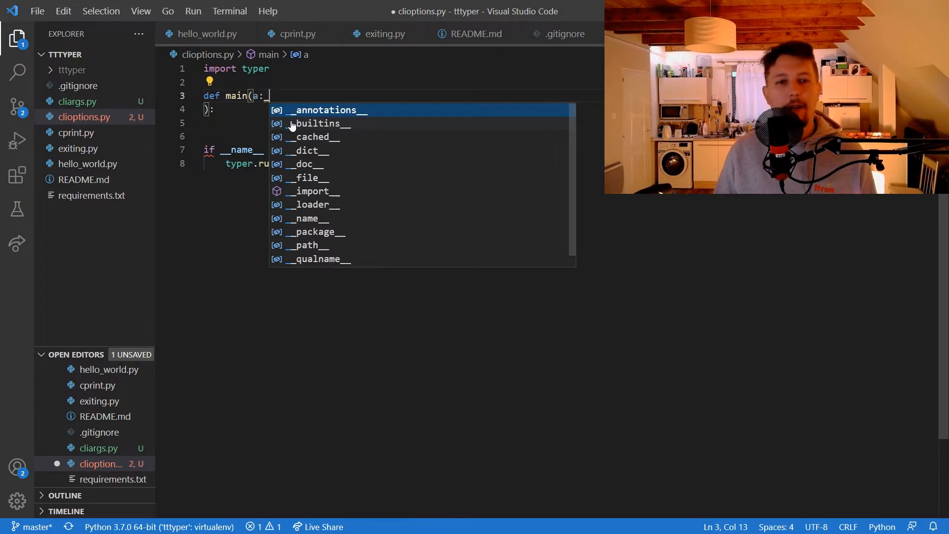
type("str = typer.")
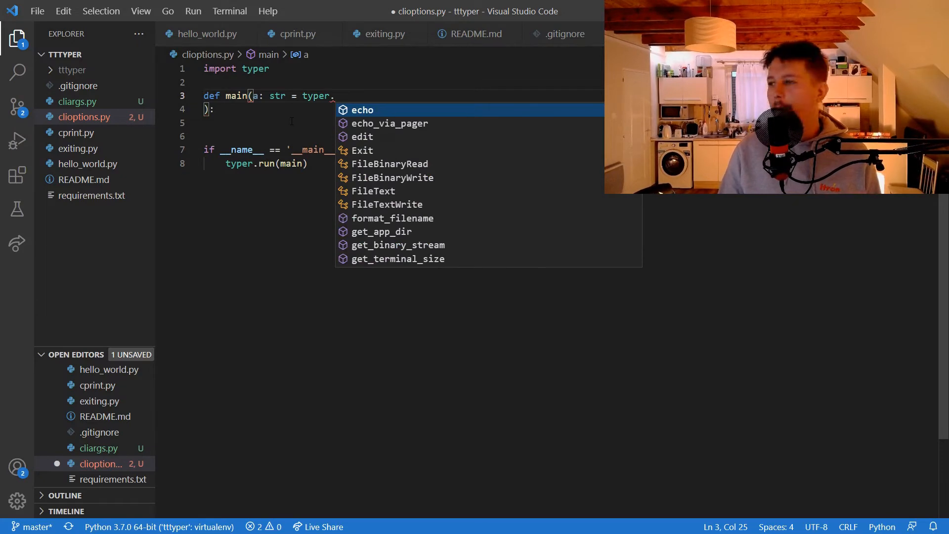
type("Option()")
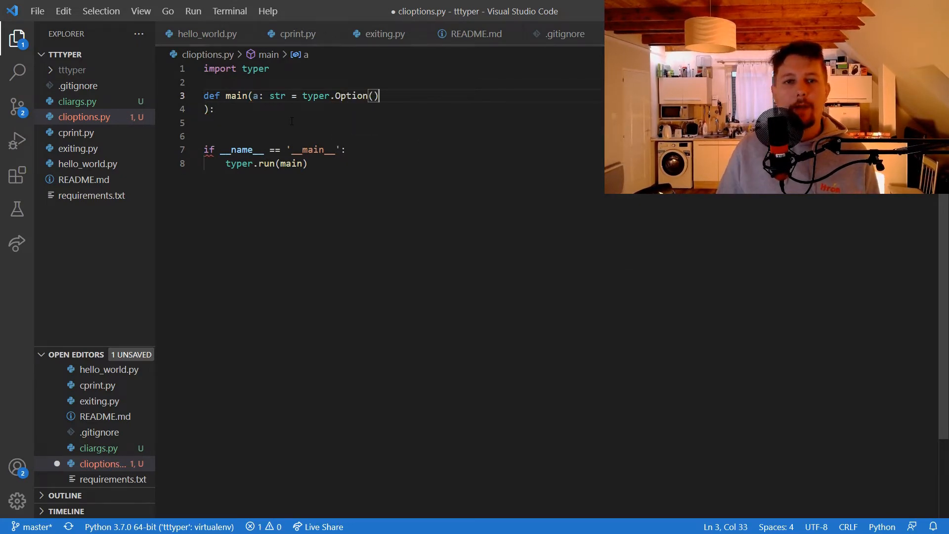
type("'Da'")
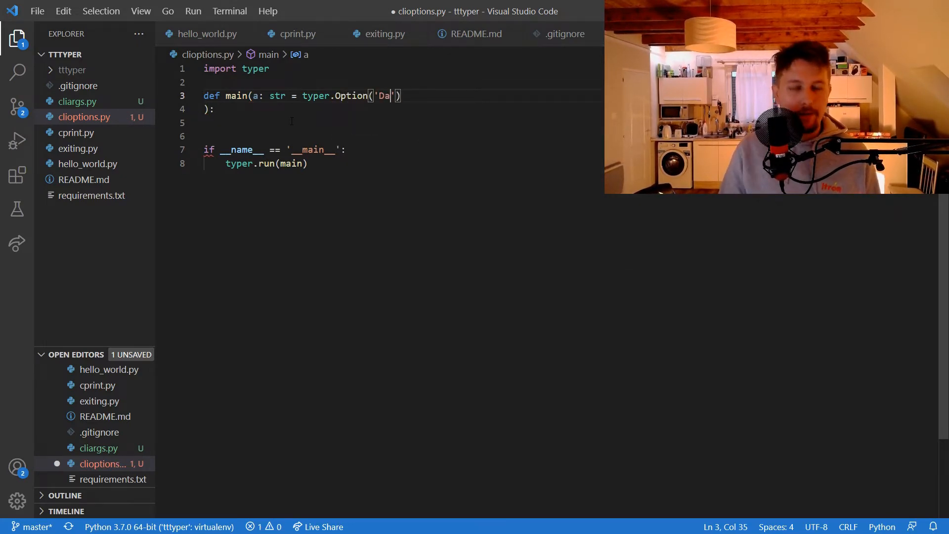
type("niel', help")
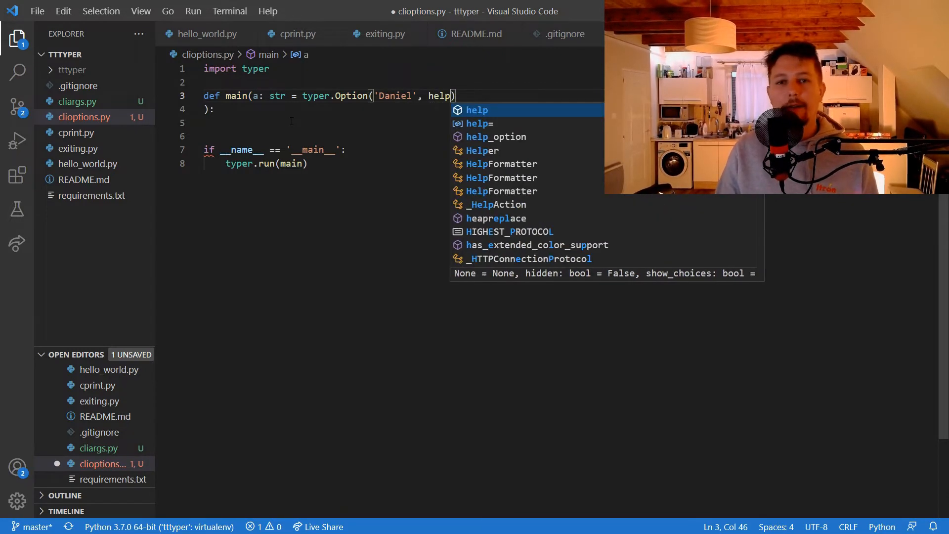
type("= \"\"")
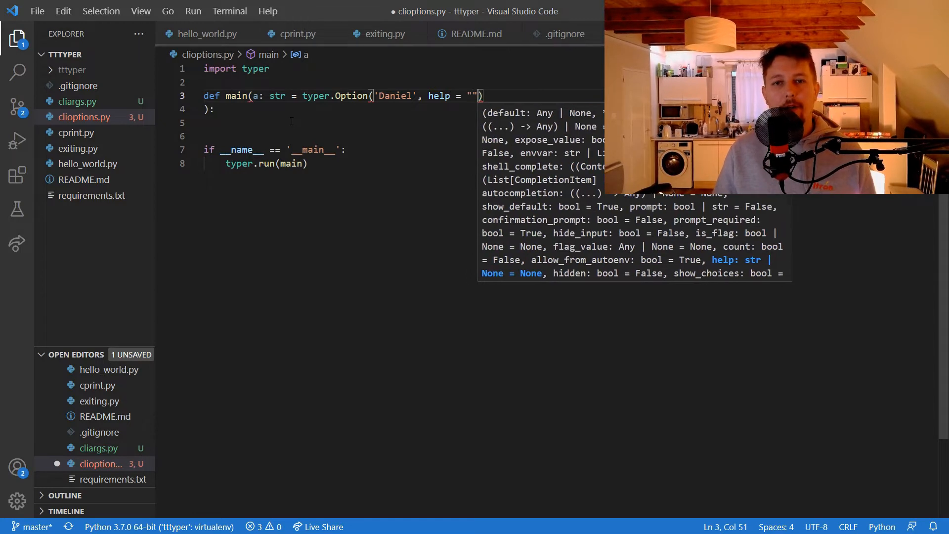
type("The last name of the per")
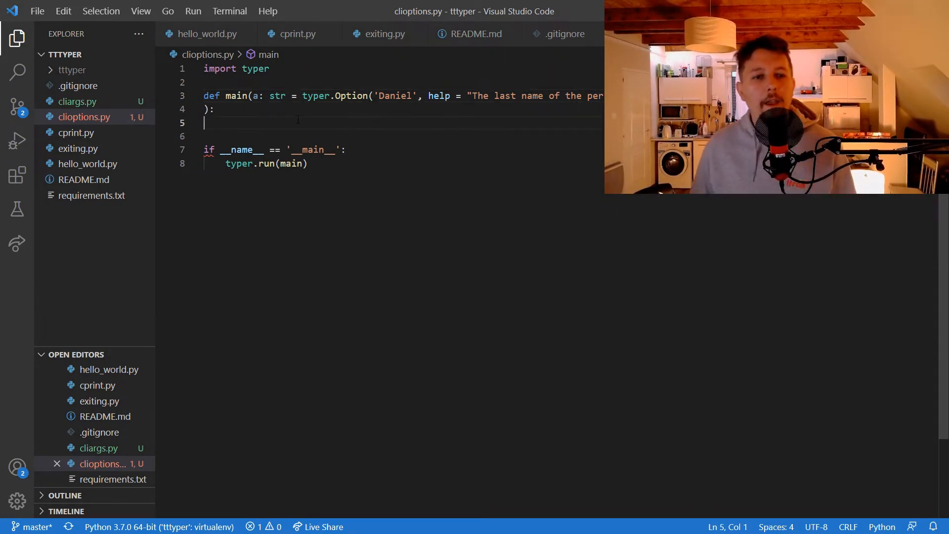
- Add typer.echo(f"The provided last name is : {a}") inside main
type("echo")
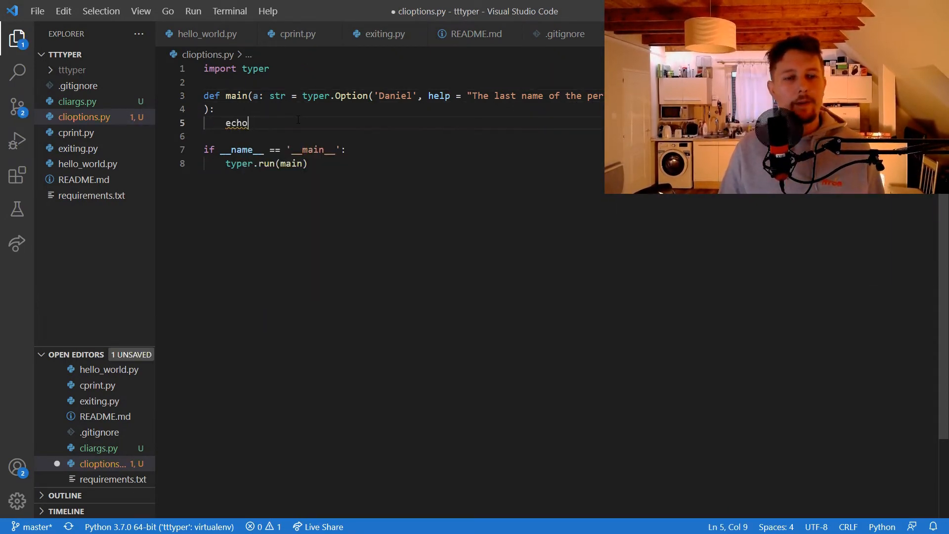
type("typer.")
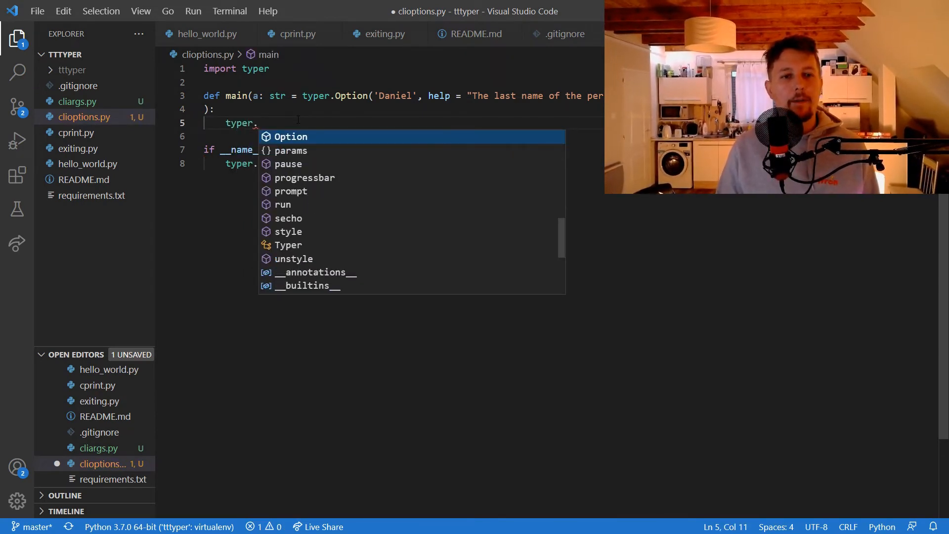
type("echo()")
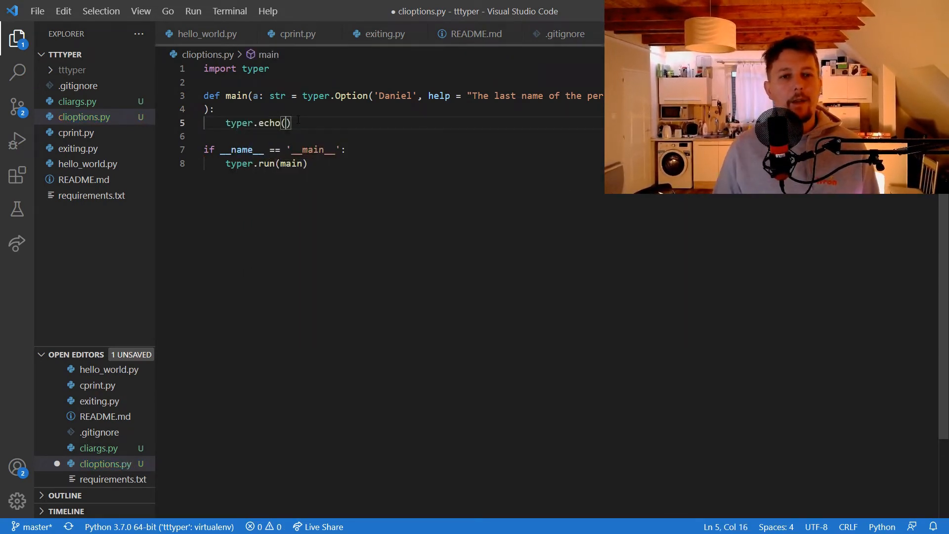
type("f\"Thg\"")
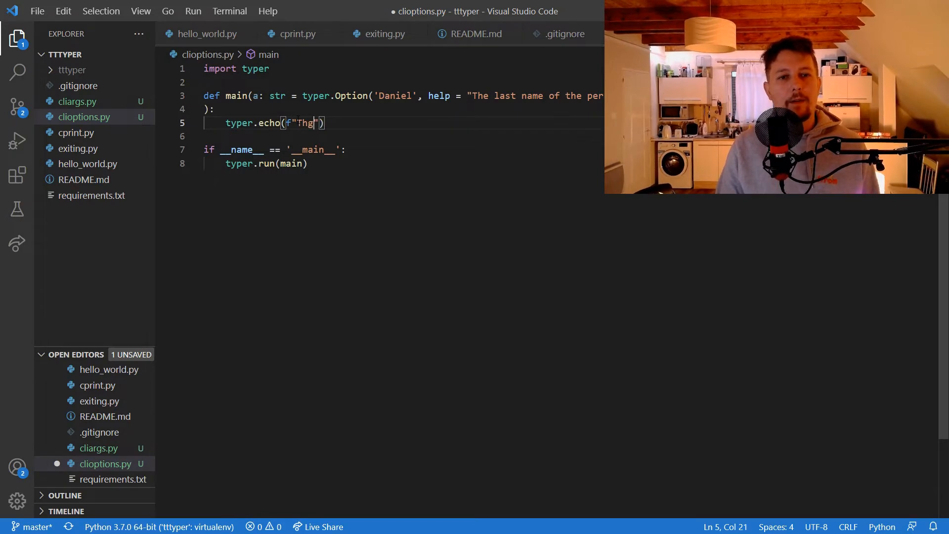
type("The provide")
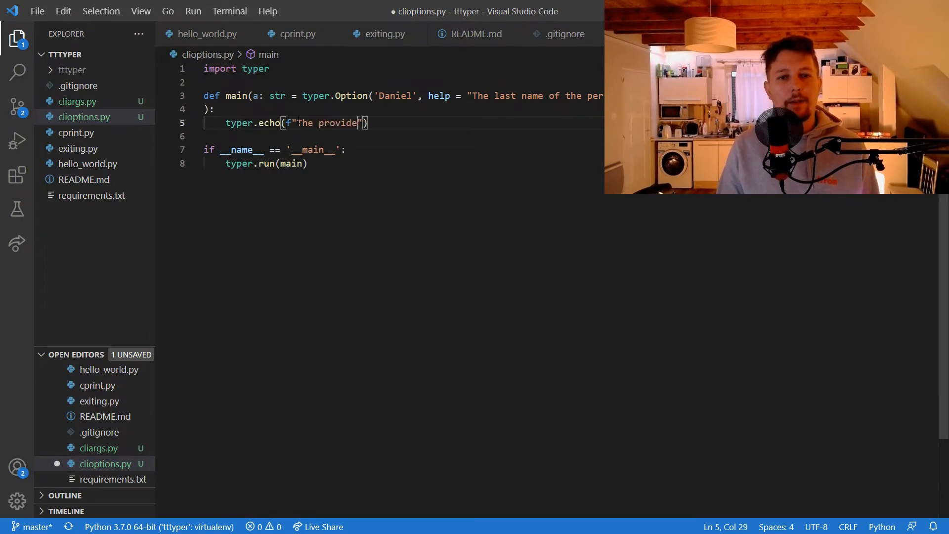
type("last name")
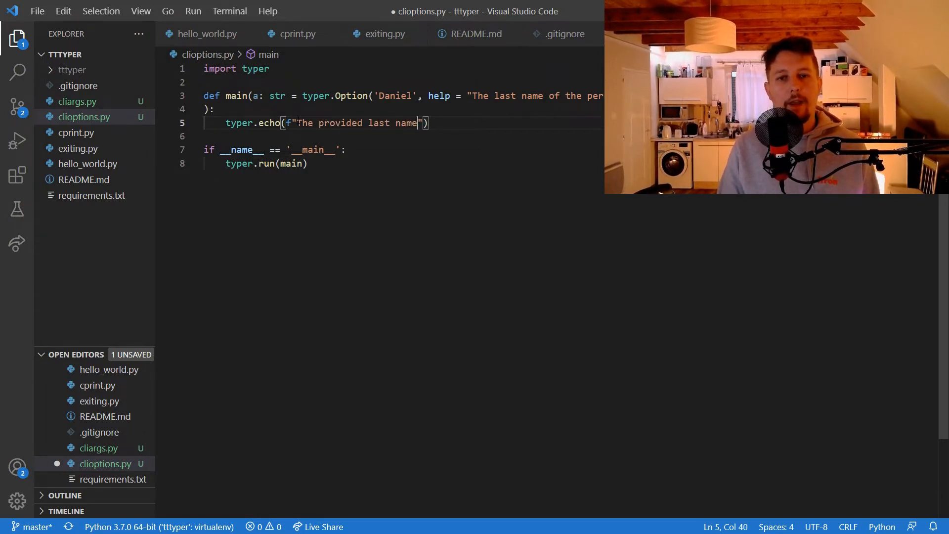
type("is : {}")
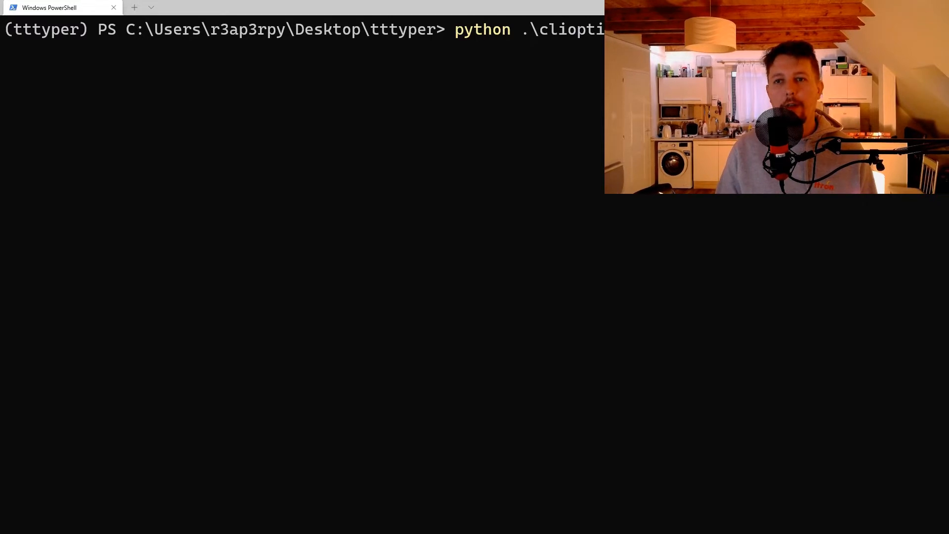
- Run clioptions.py with --help and with no options, then type the --a Gabriel command
key("Enter")
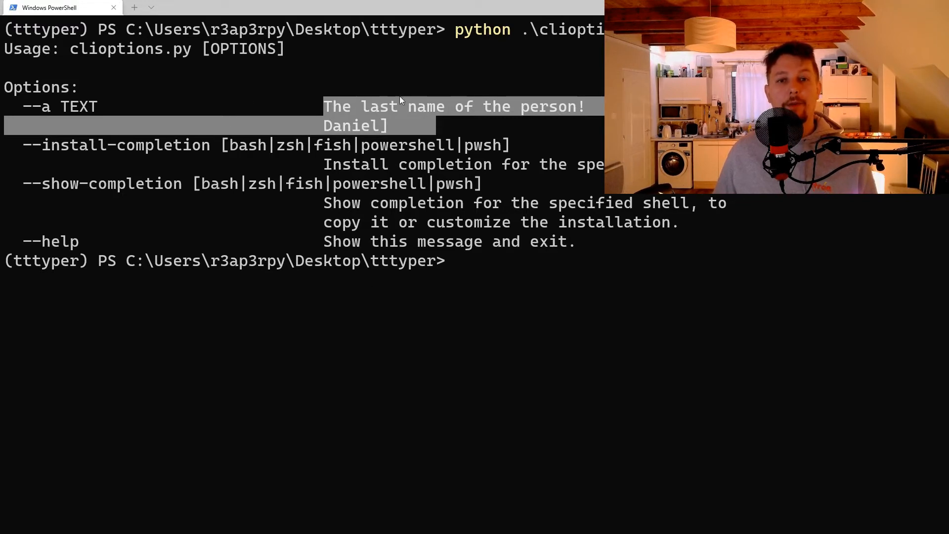
type("python .\\clioptions.py --hel")
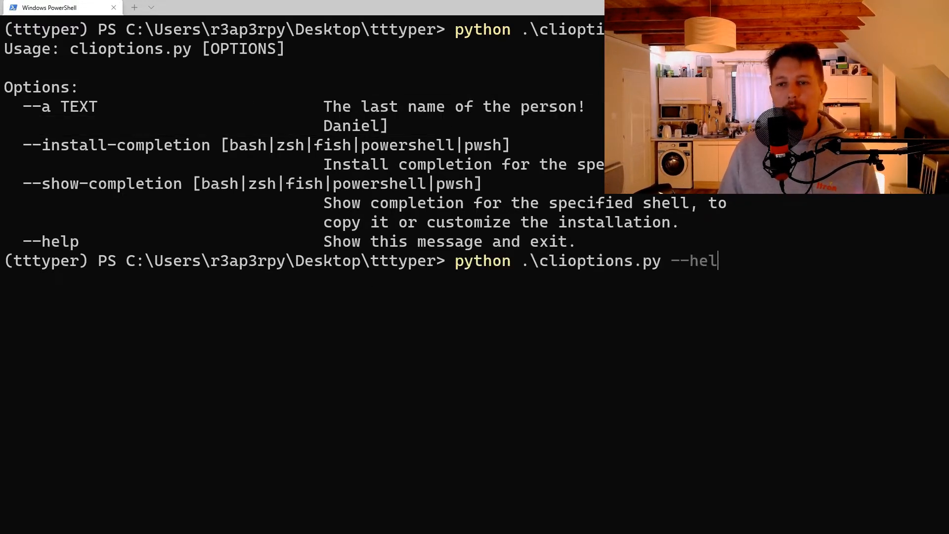
key("Enter")
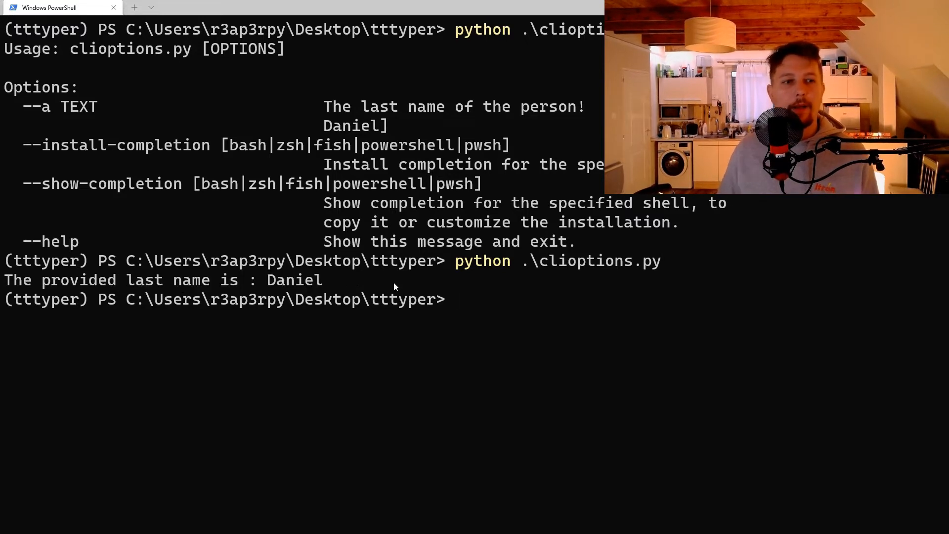
type("python .\\clioptions.py --a")
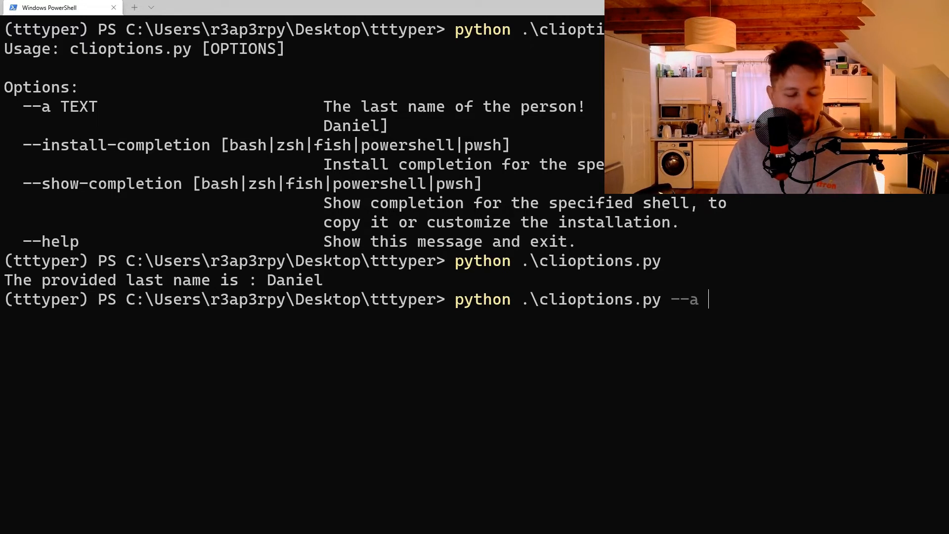
type("Gabrie")
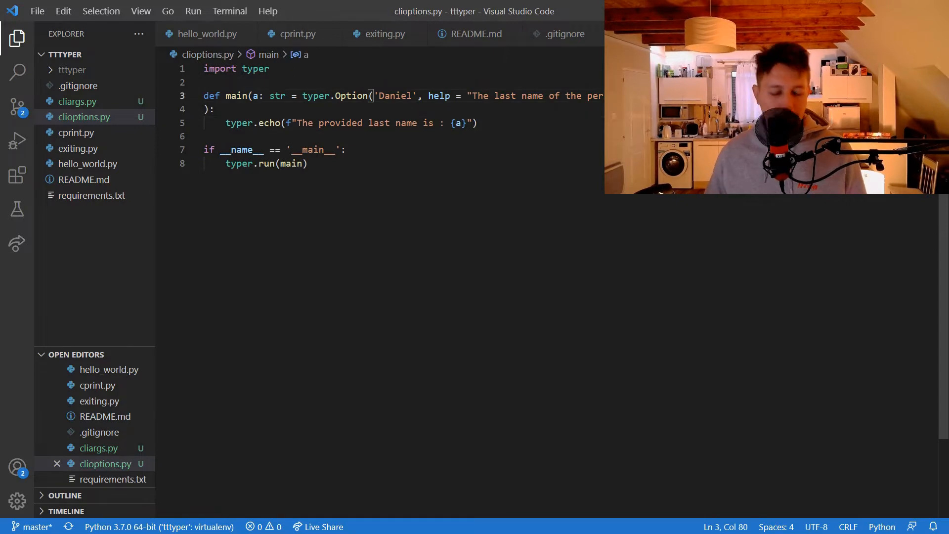
- Add b: str = typer.Option(..., help="This is a required option!") to main's parameters
type("b")
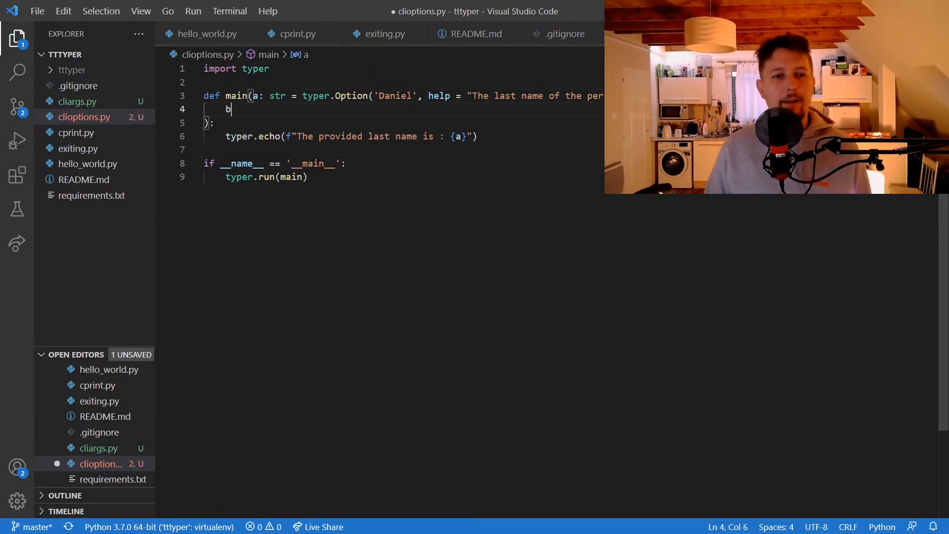
type(": str =")
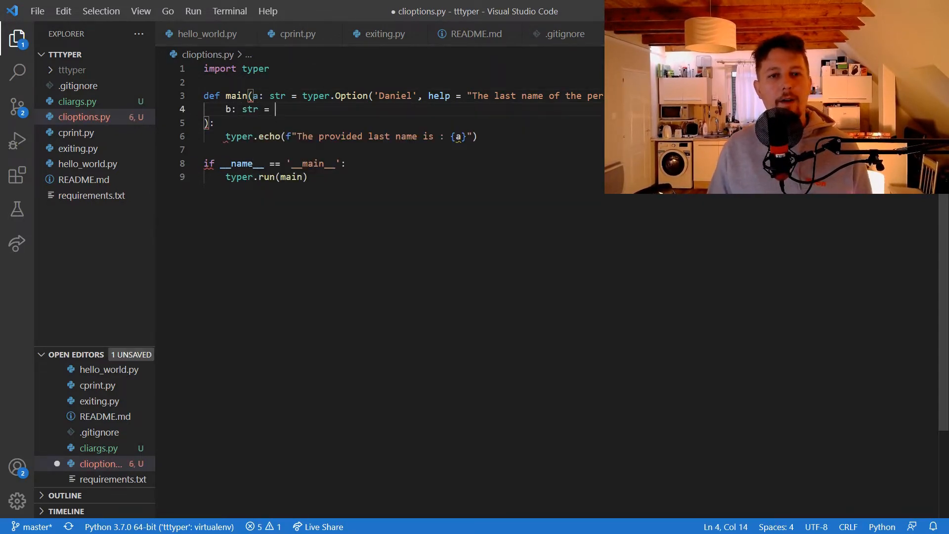
type("typer.Option")
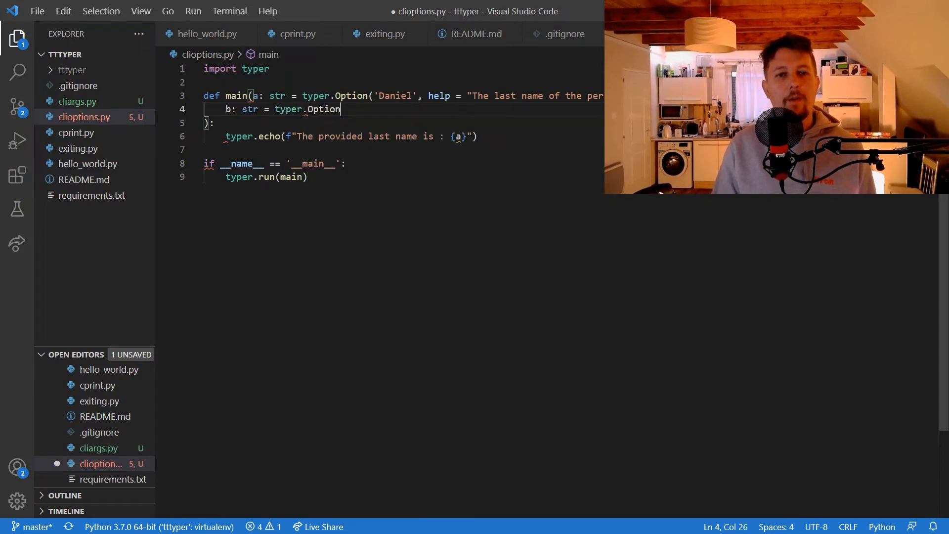
type("()")
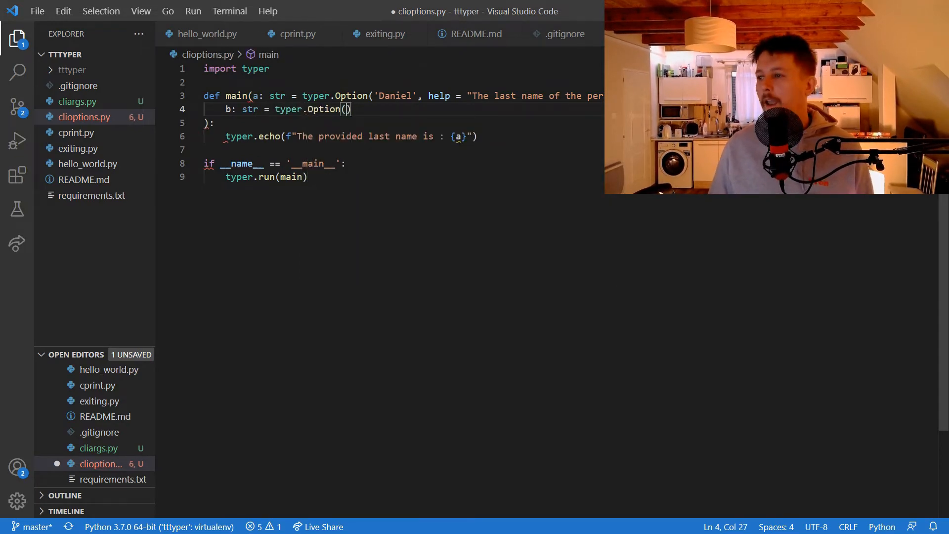
type("...m")
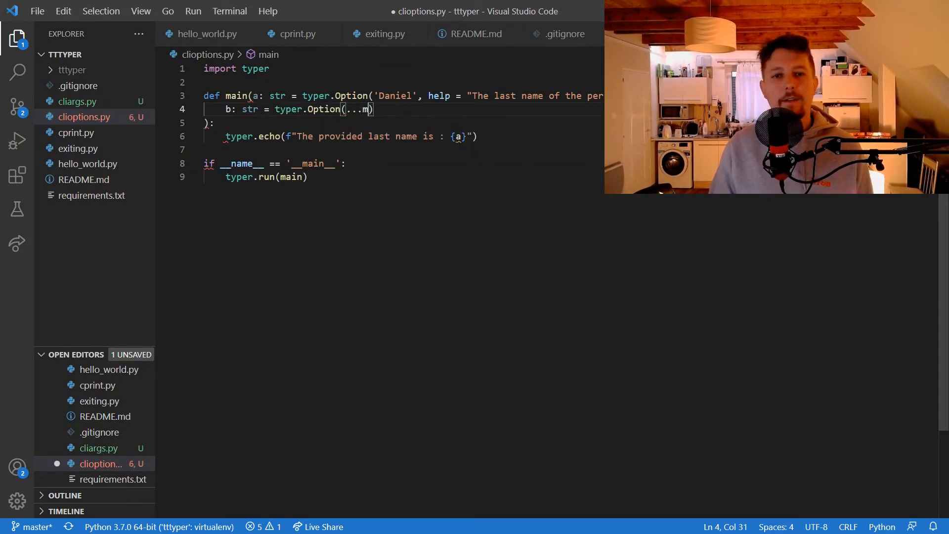
key("Backspace")
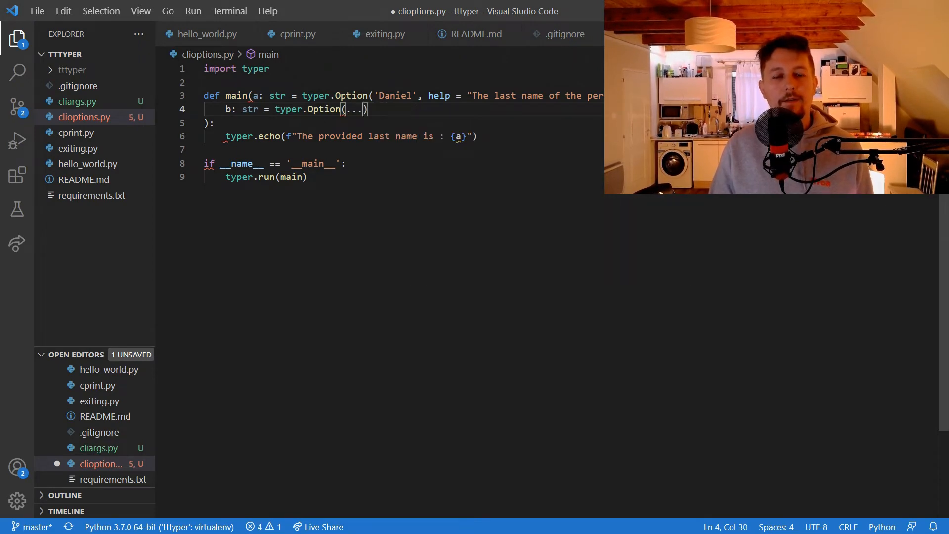
type(",")
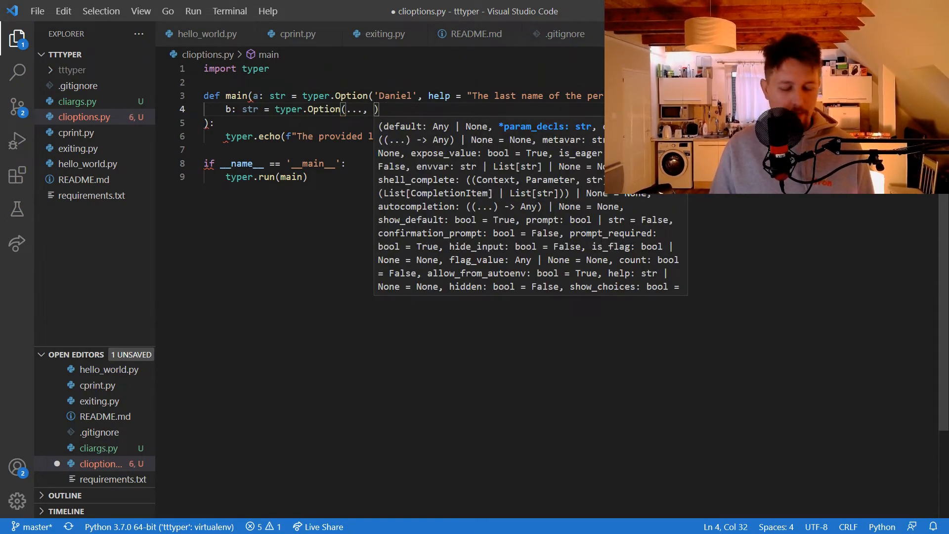
type("help =")
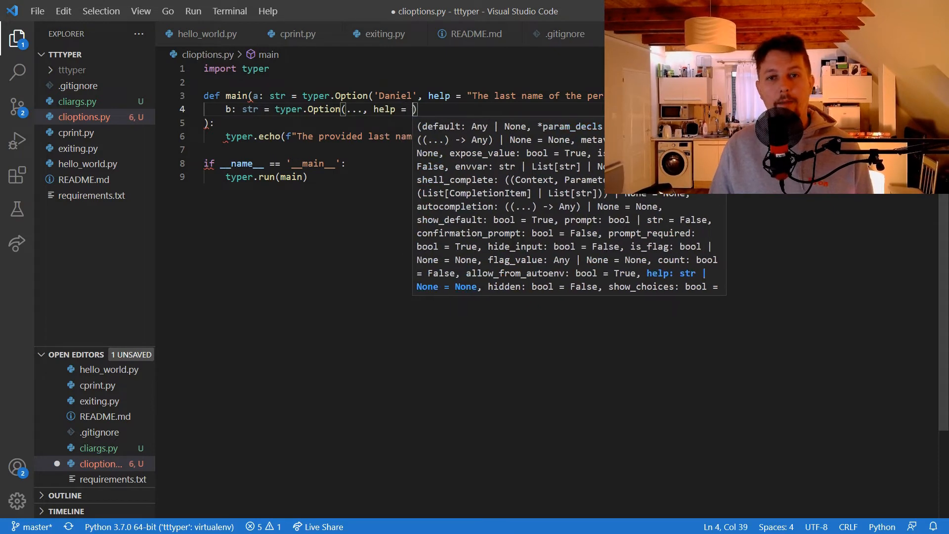
type("This is")
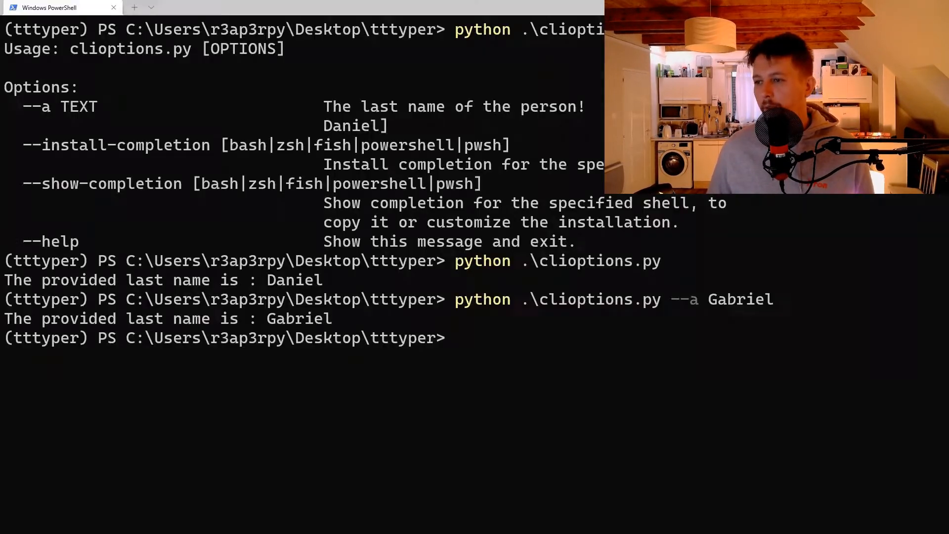
- Run python .\clioptions.py without options to test the required b option
type("python .\\clioptions.py")
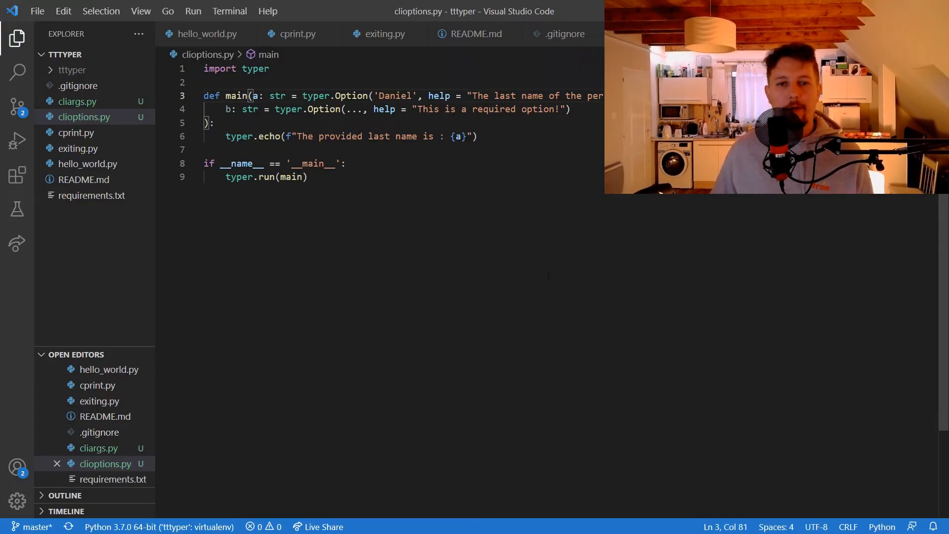
- Add typer.echo(f"The provided b option is: {b}") below the first echo line
type("typer.echo(")
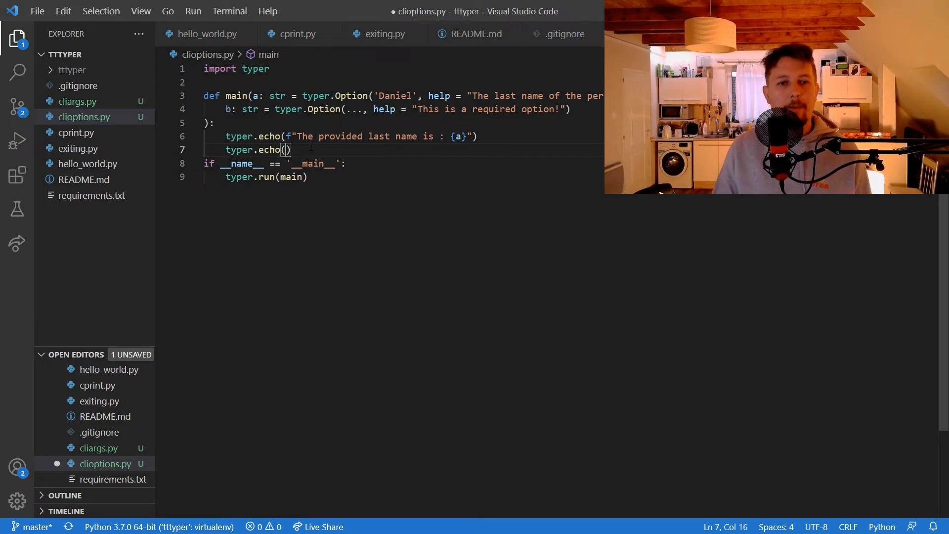
type("f\"The p")
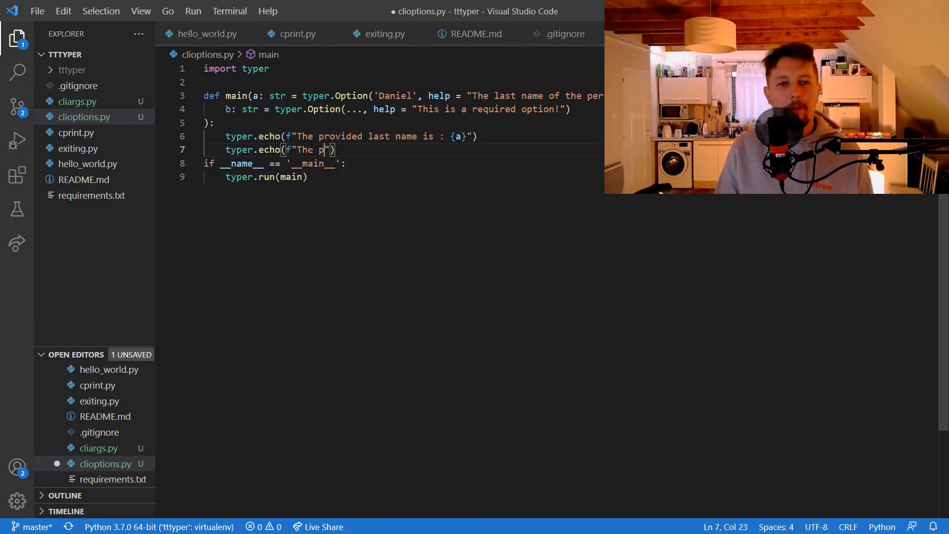
type("rovided b o")
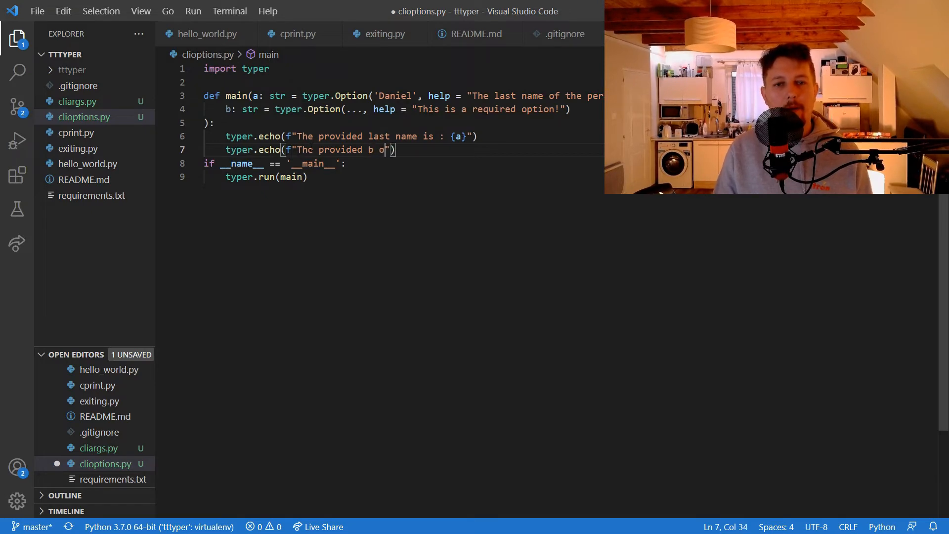
type("ption is: {}")
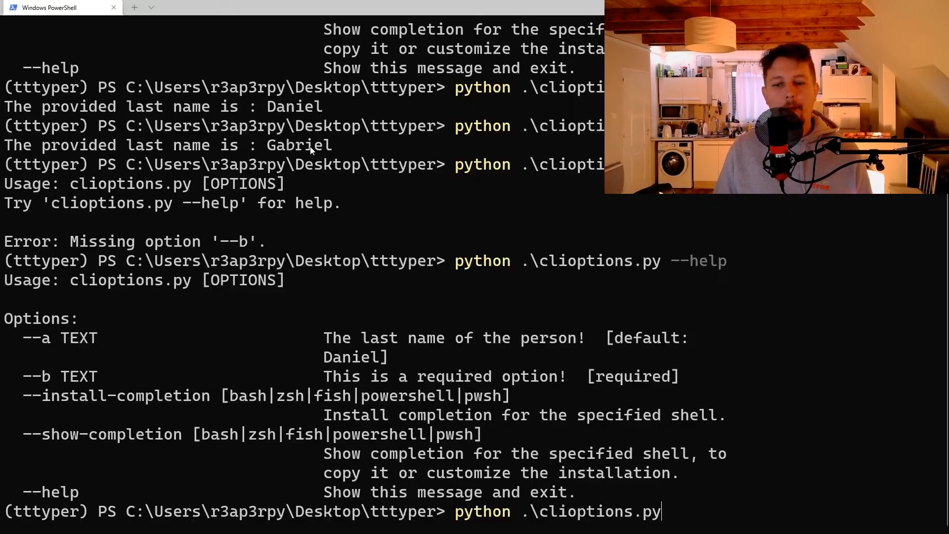
- Run python .\clioptions.py --a Gabriel --b Szabo to print both values
type("--a Da")
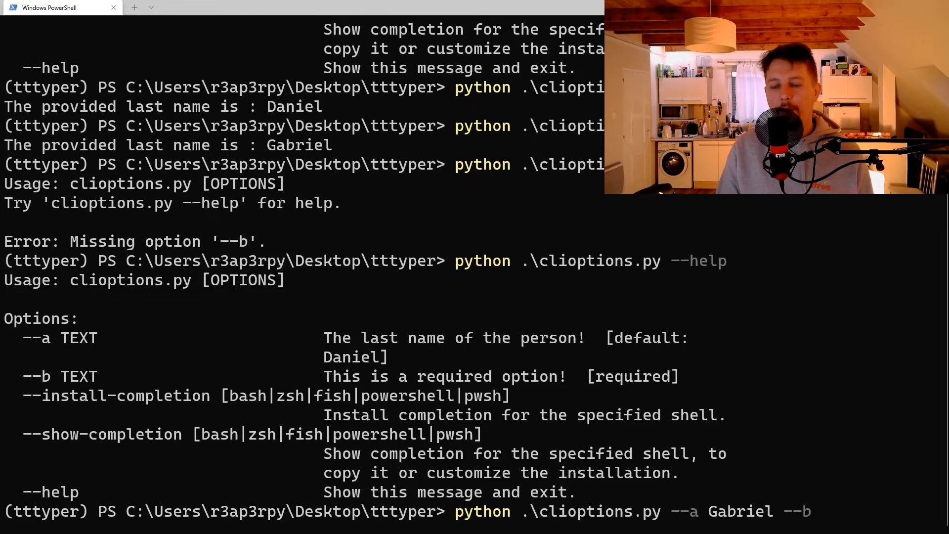
type("Szabo")
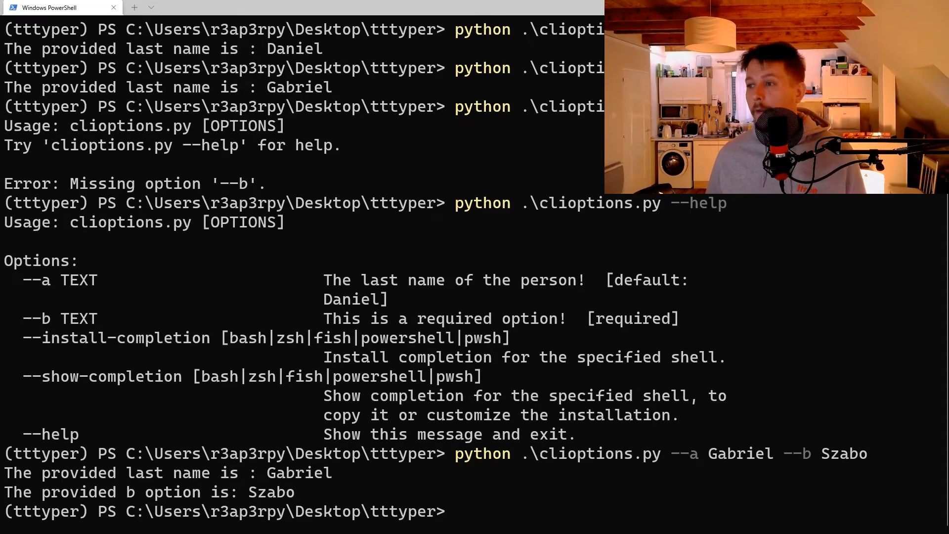
mouse_move(511, 297)
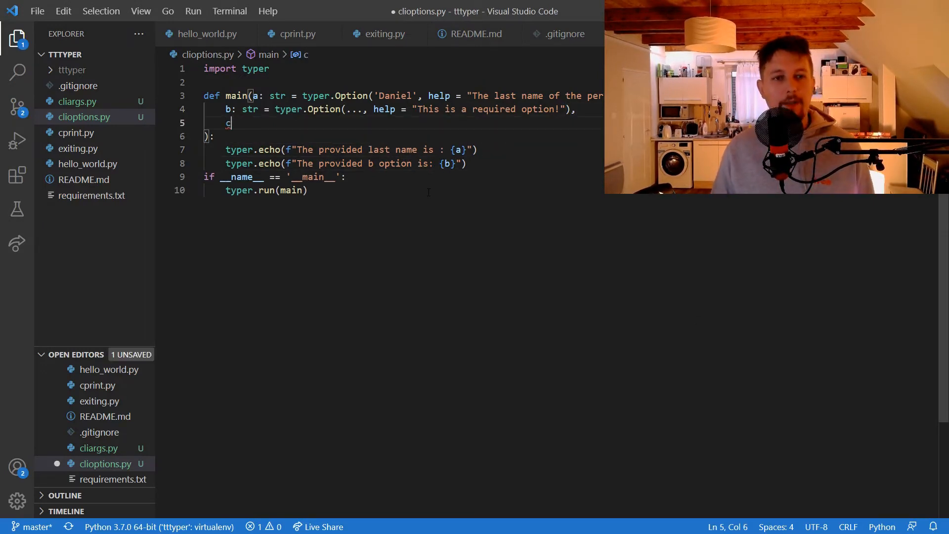
- Add a required prompted c option with help 'This will be prompted!' and save
type(": str")
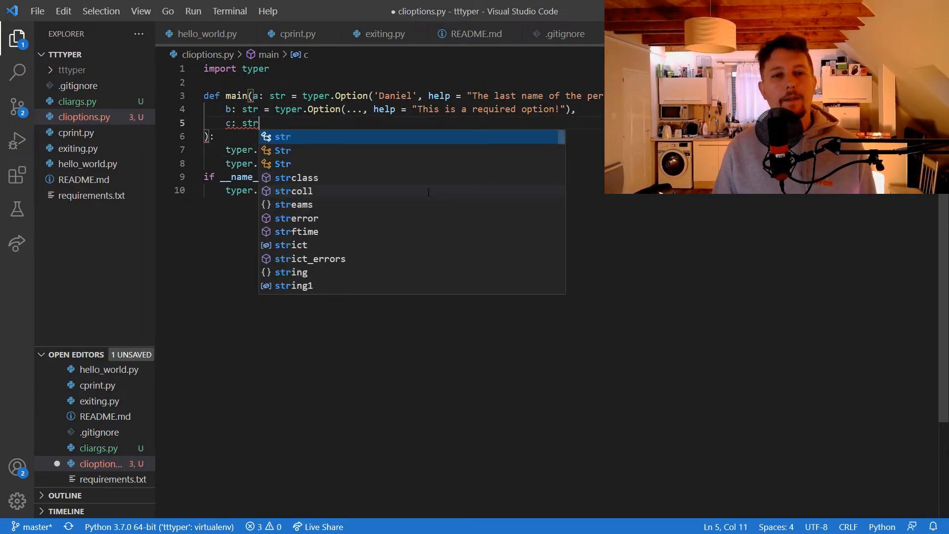
type("= typer.Option)()")
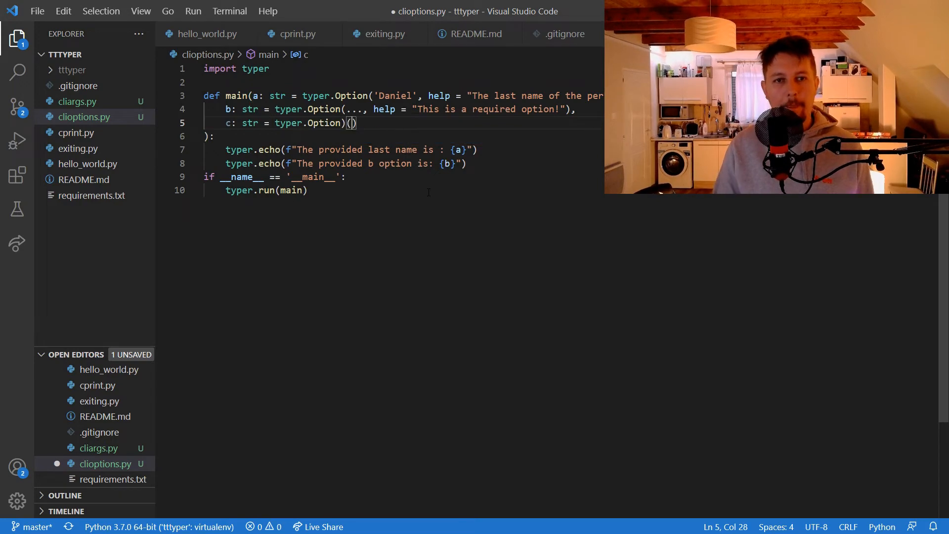
key("Backspace")
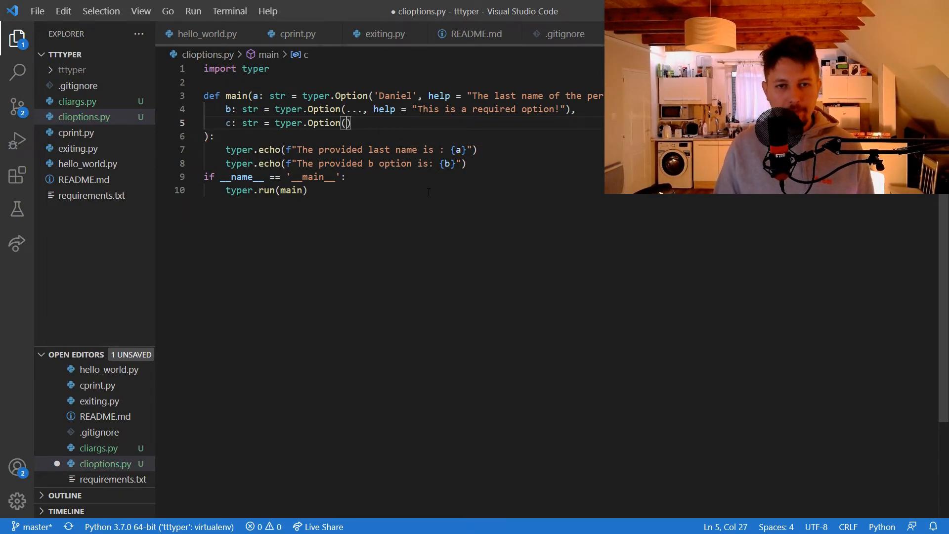
type("..., help = \"")
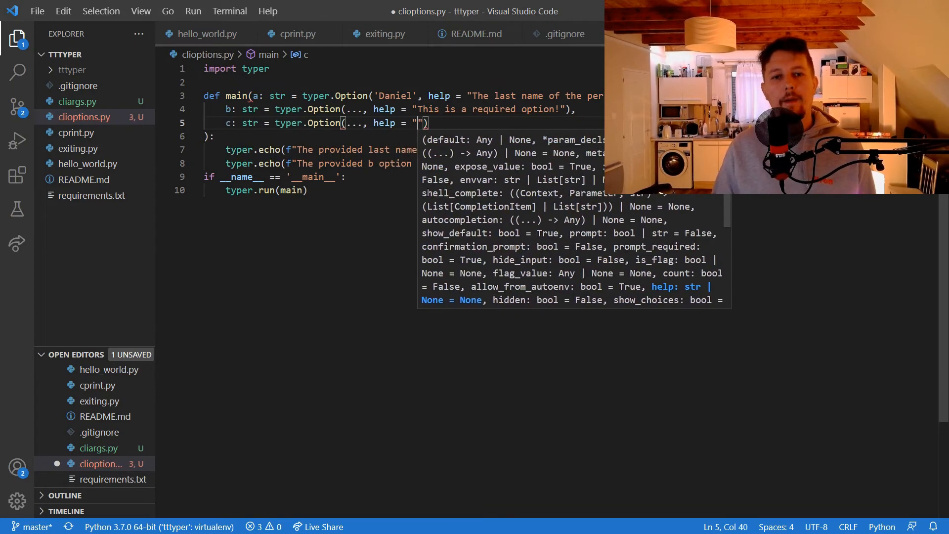
type("This will be prompted!")
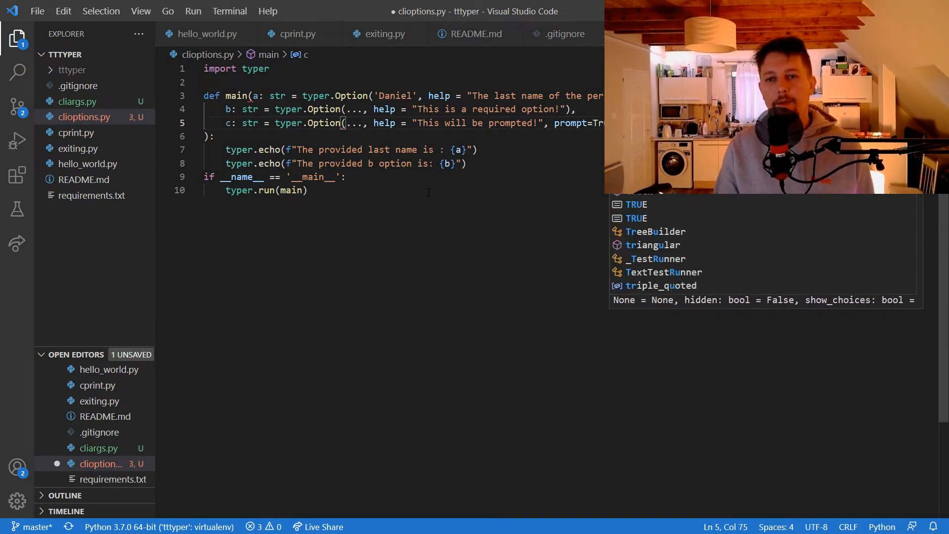
key("ctrl+s")
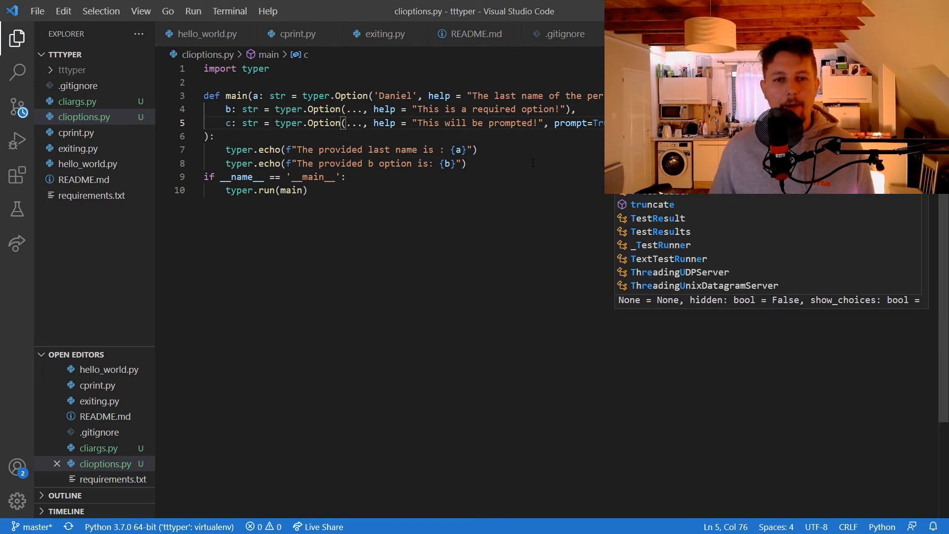
- Add typer.echo(f"The prompted option is: {c}") below the existing echo lines
type("typer.ech")
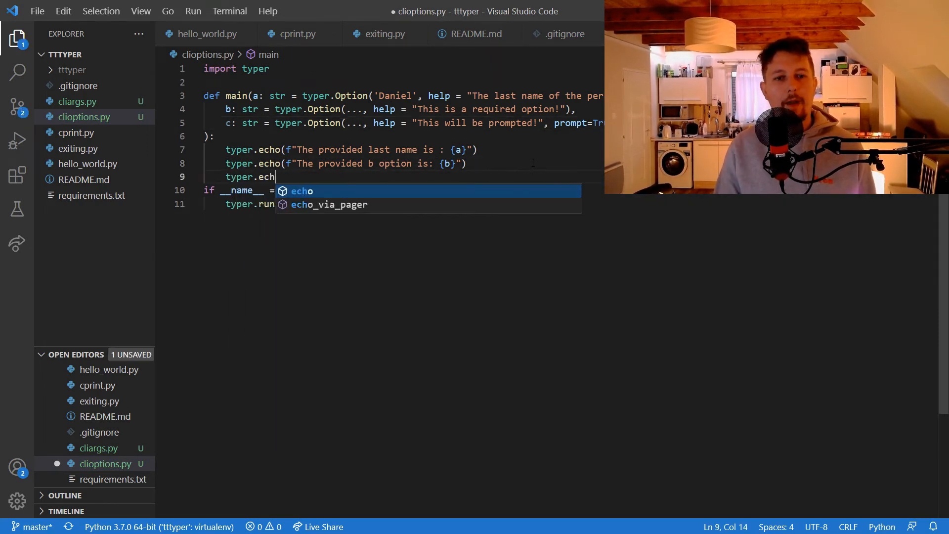
type("o(f\"\")")
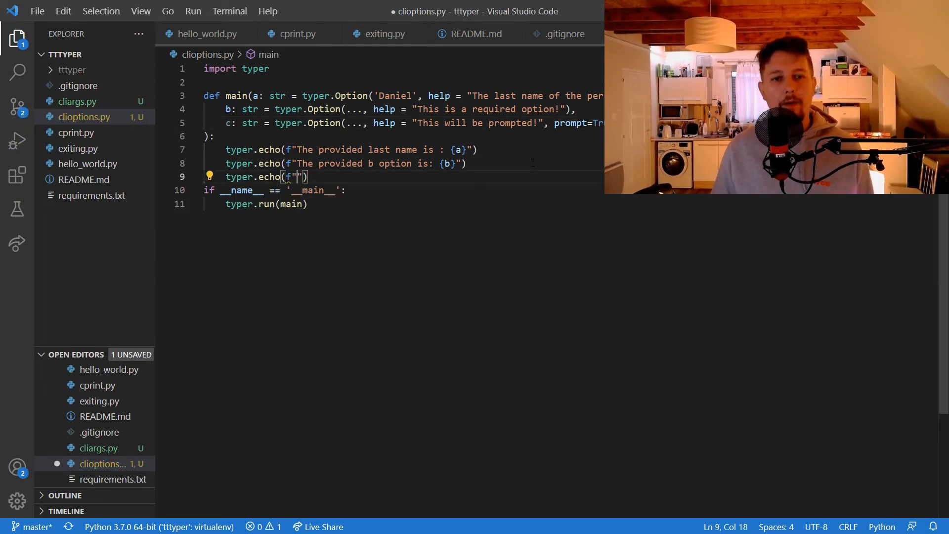
type("The prom,")
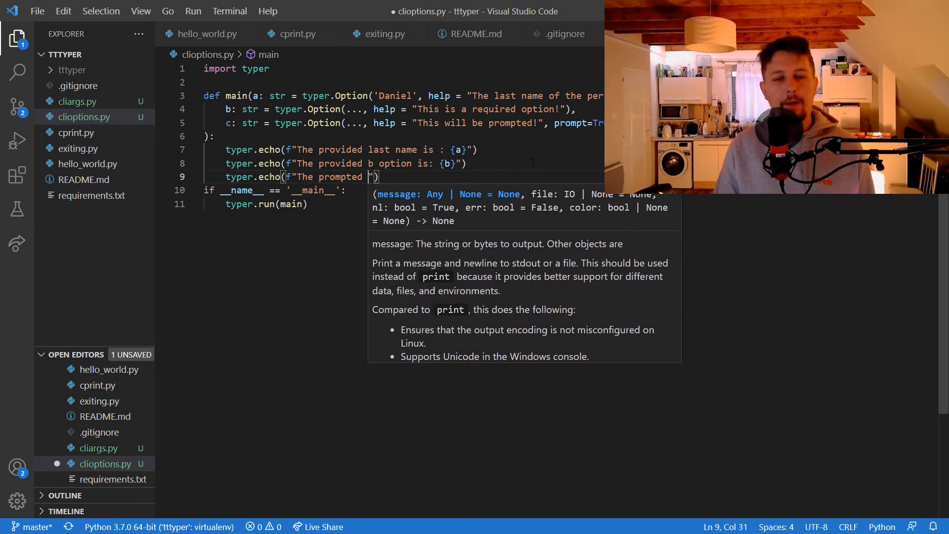
type("option is: {}")
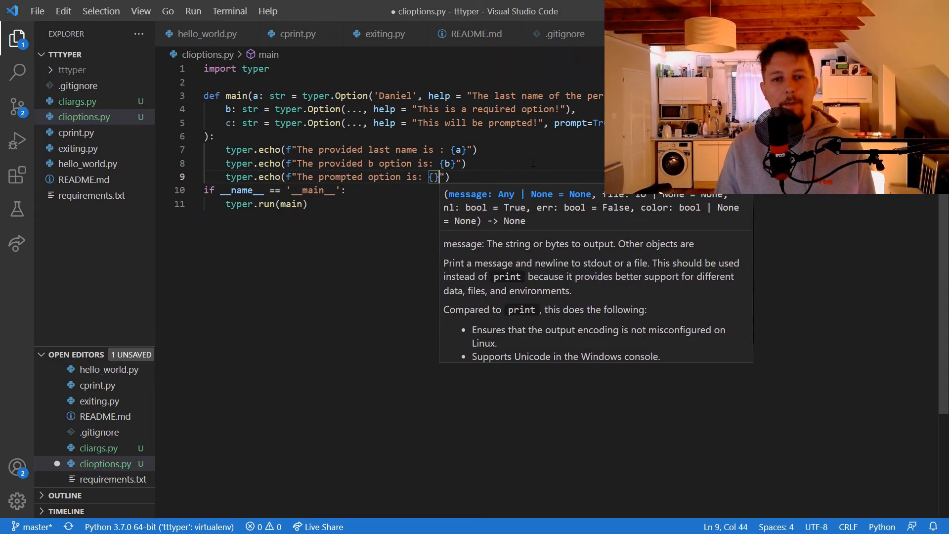
type("c")
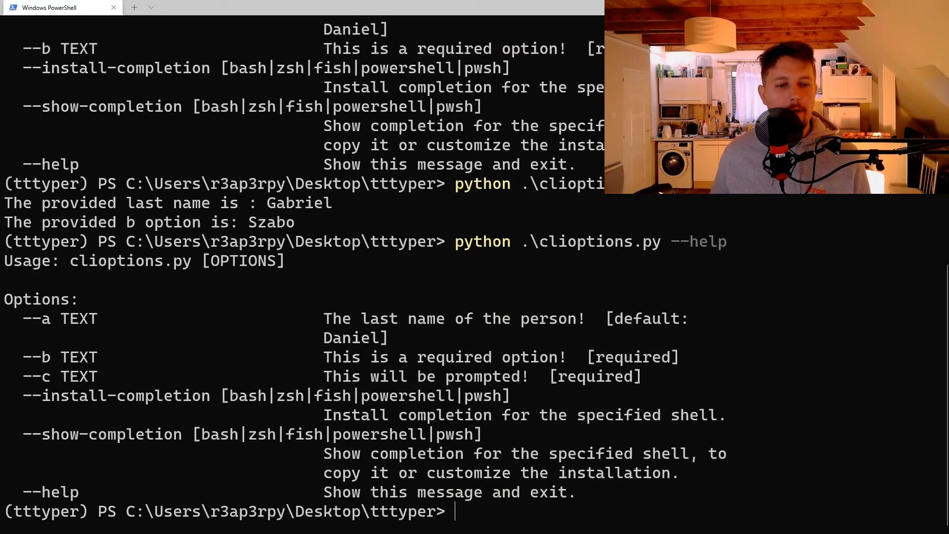
mouse_move(326, 332)
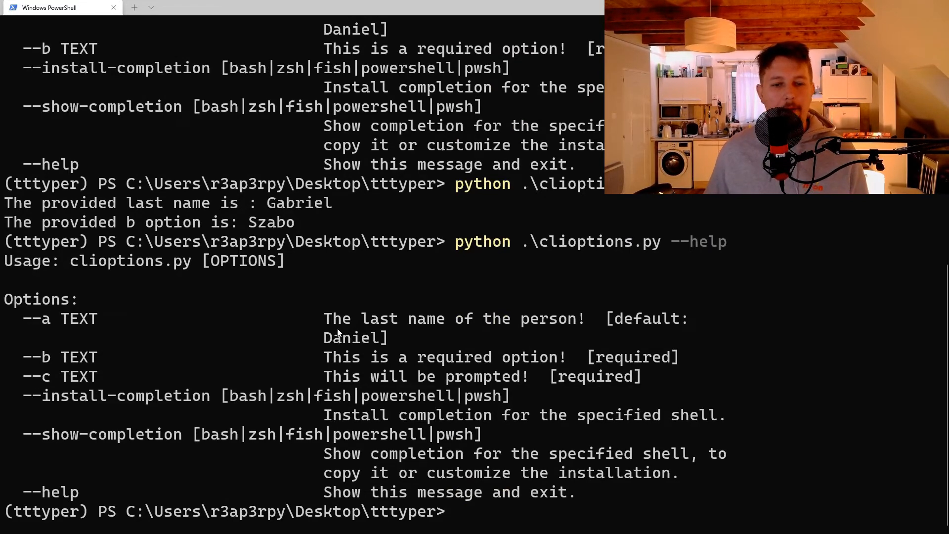
type("python .\\clioptions.py --a Gabriel --b Szabo")
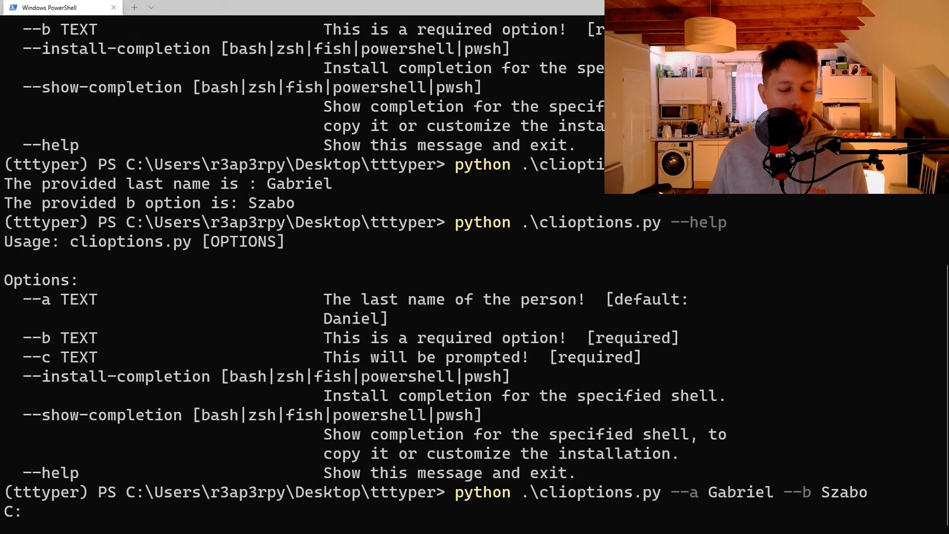
type("gg")
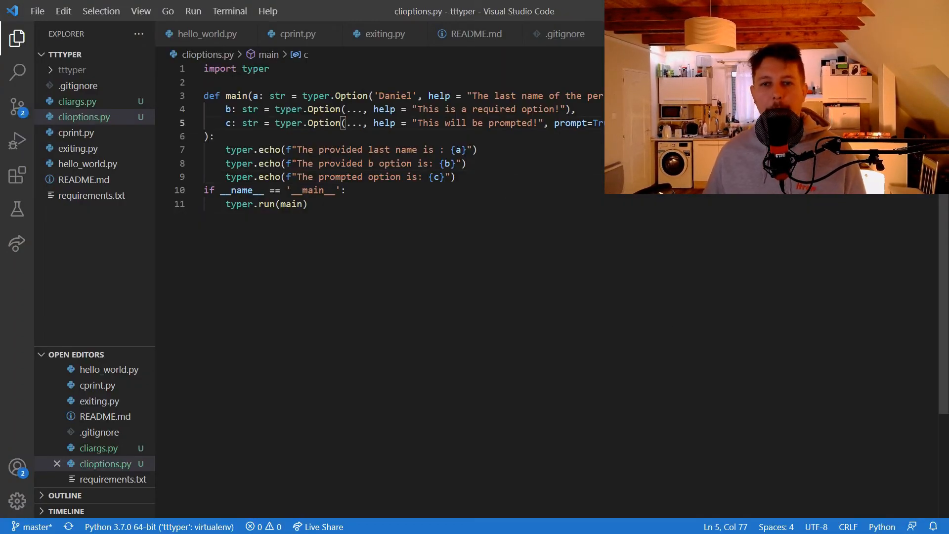
- Add required option d with help 'This will be confirmed!', prompt and confirmation prompt
key("Enter")
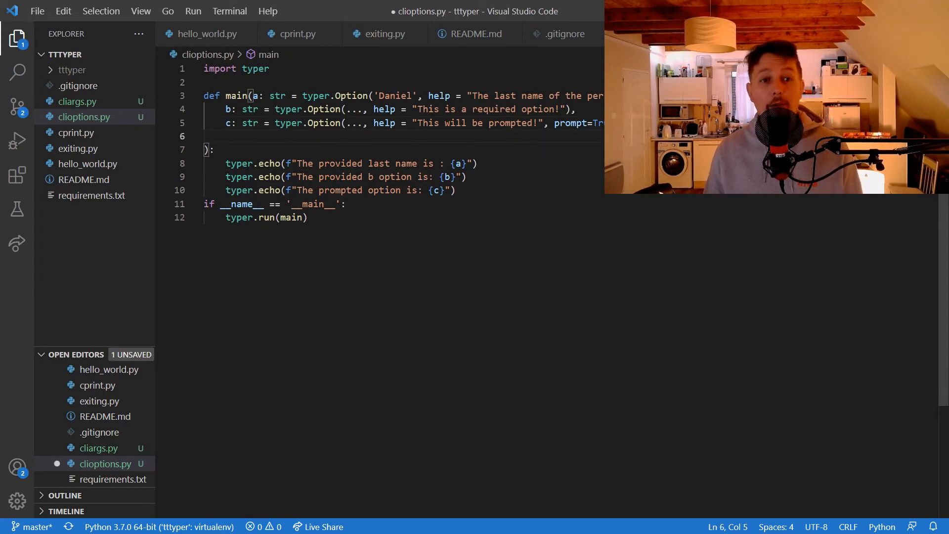
type("d: str")
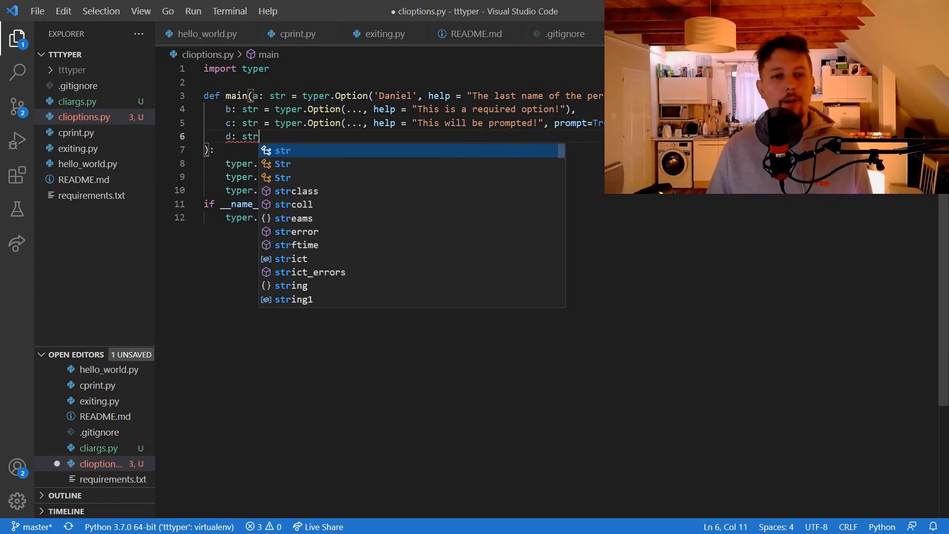
type("= typer.Option(...,")
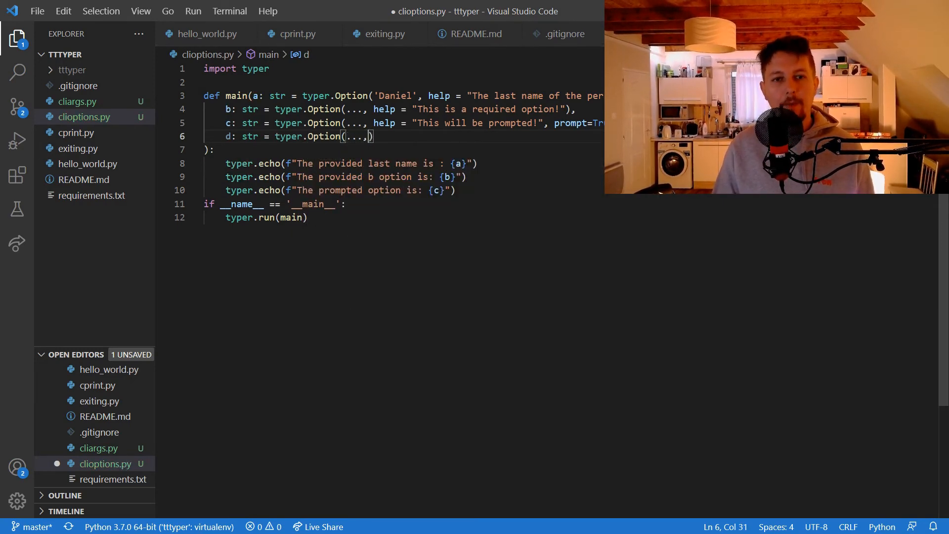
type("help = \"\"")
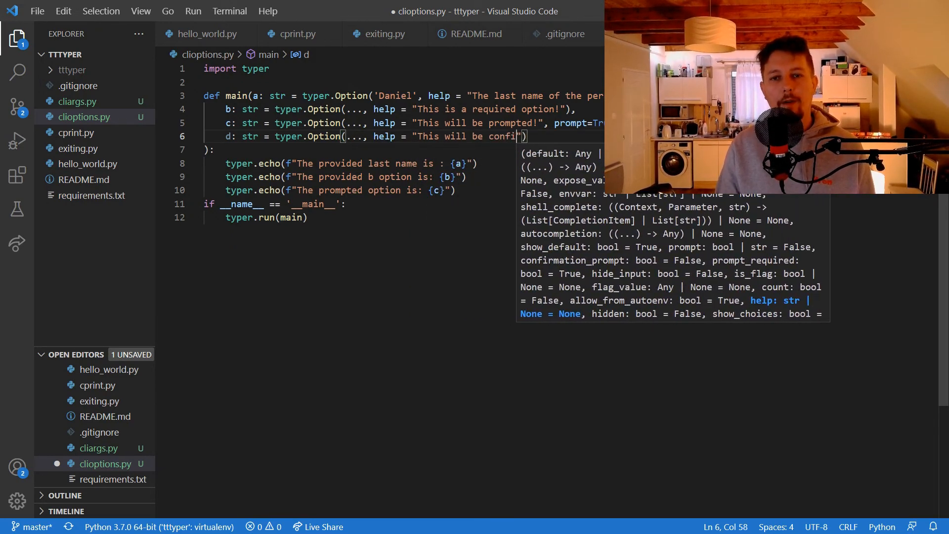
type("rmed!")
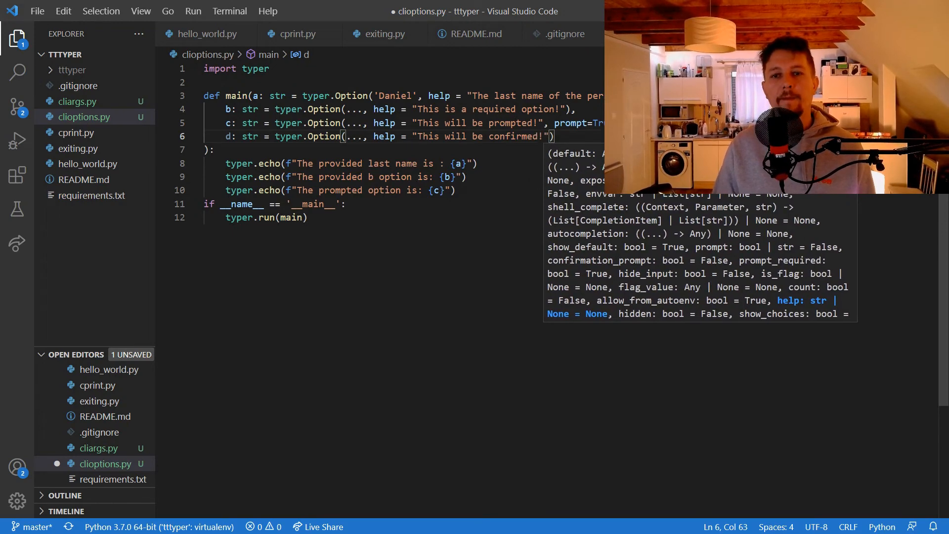
type(", prop")
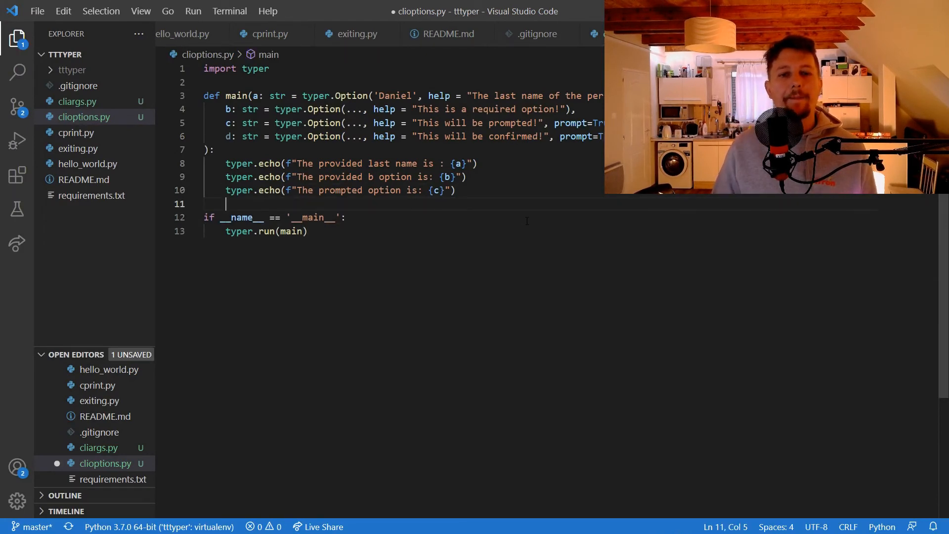
- Echo 'The confirmation prompted option is {d}' in the script
type("typer.echo(ff\"")
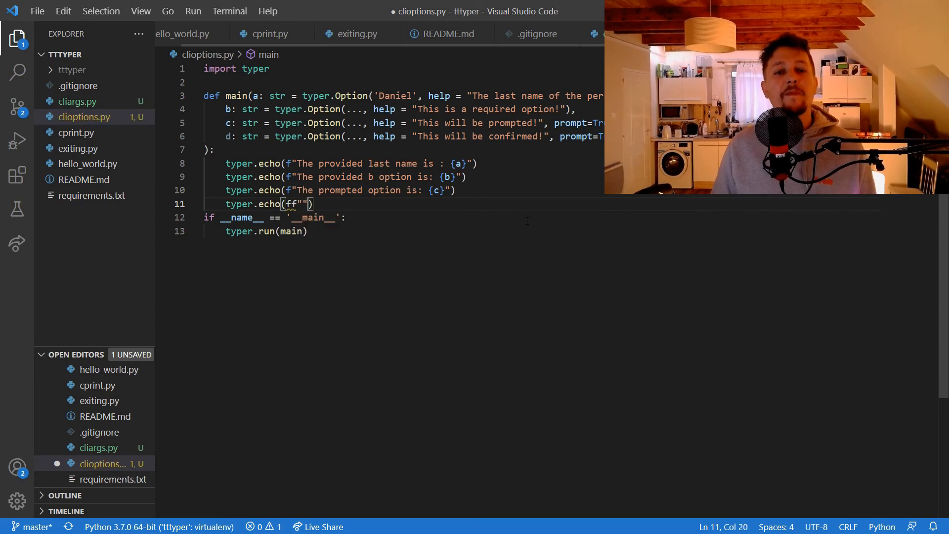
type("The")
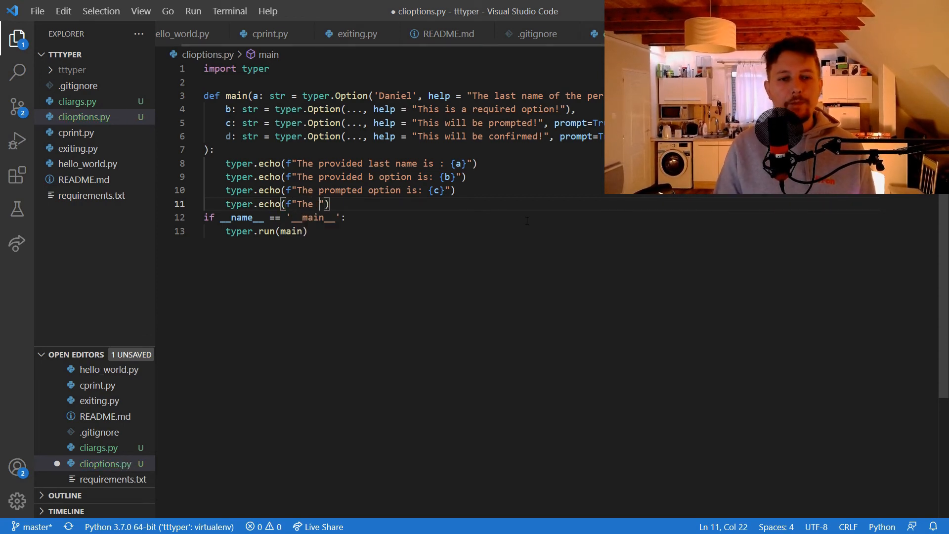
type("confirman")
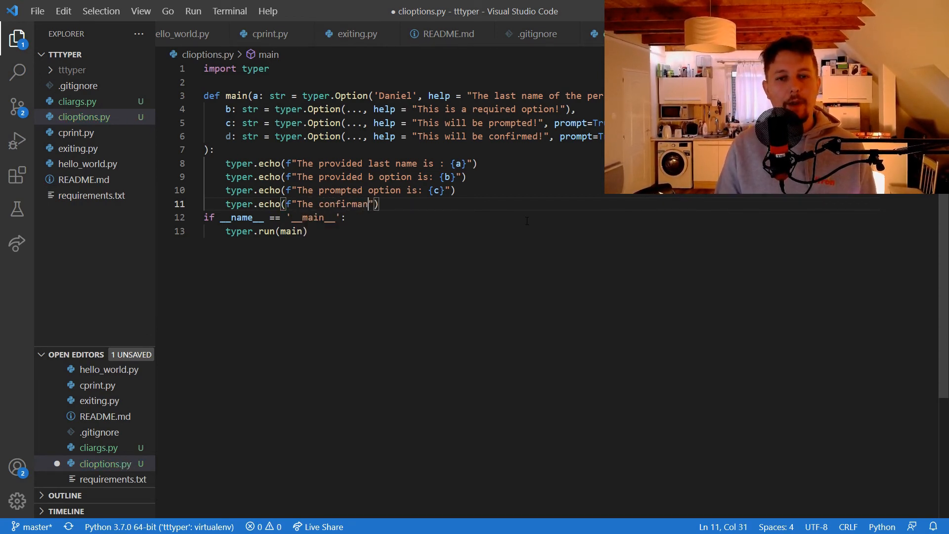
type("tion prompte")
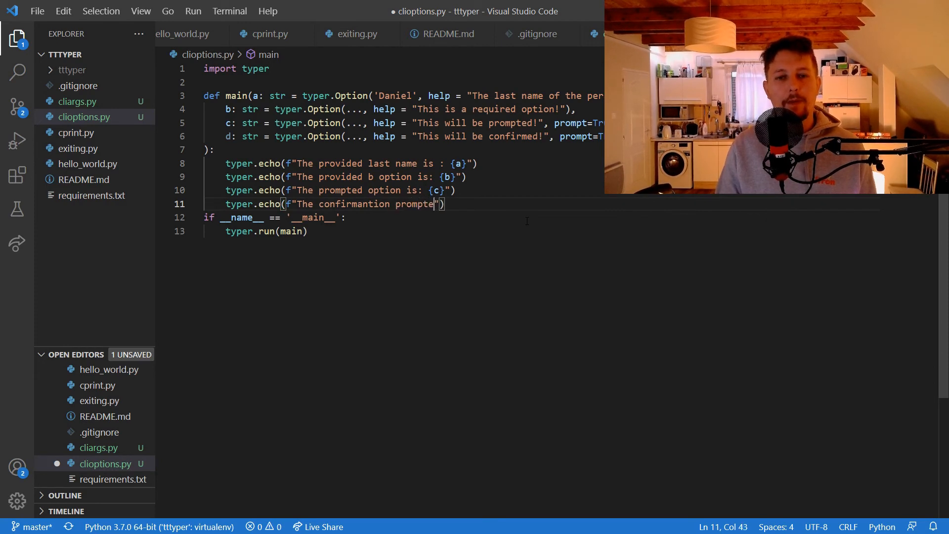
type("option is")
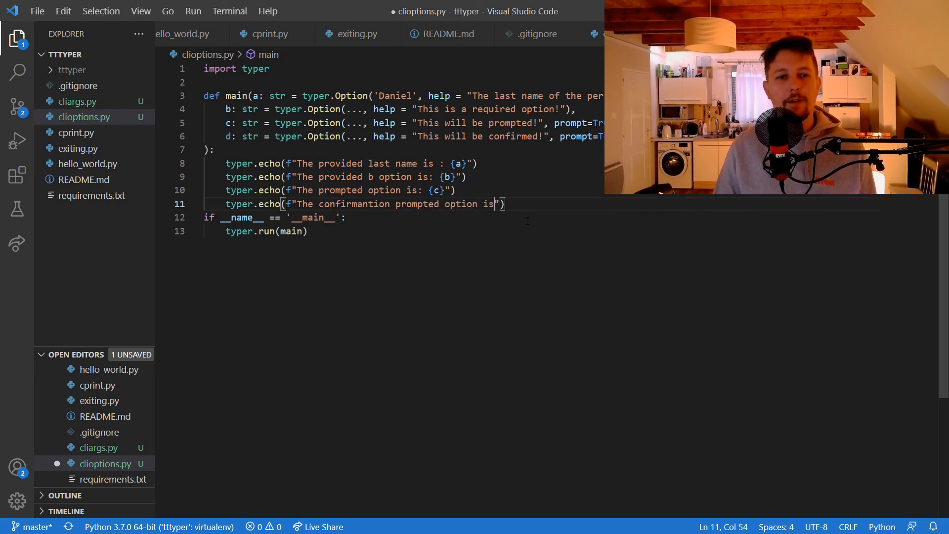
type("{d}")
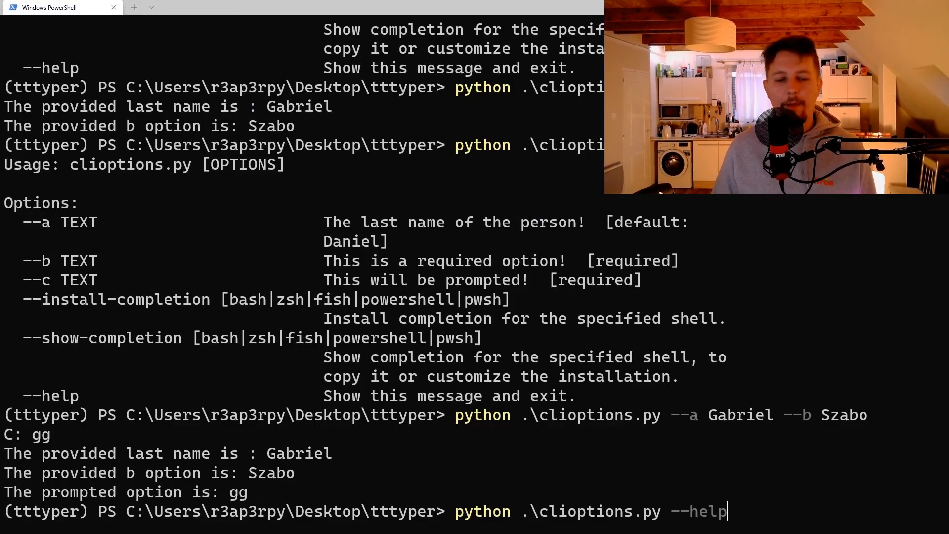
- Show help with option d, enter wp for D, then rerun with --a Gabriel --b Szabo
key("Enter")
type("python .\\clioptions.py --a Gabriel --b Szabo")
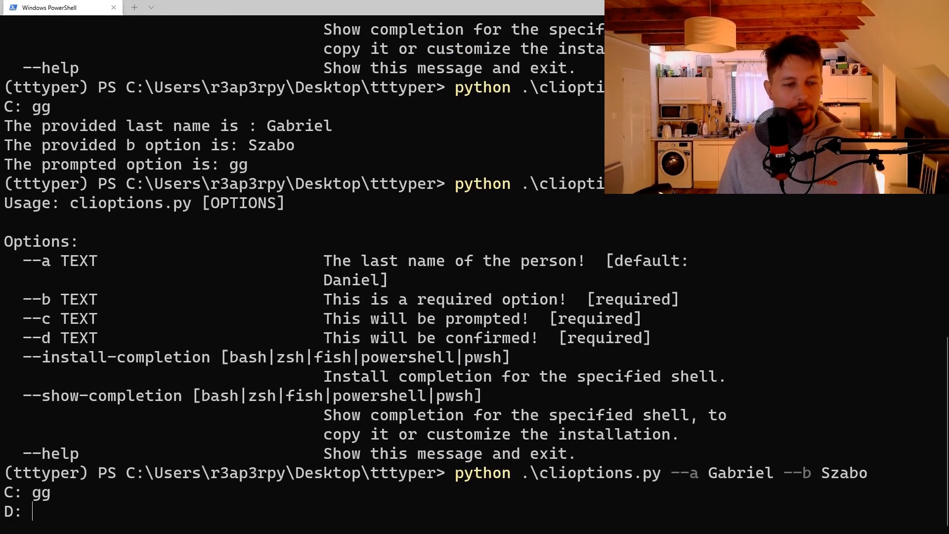
type("wp")
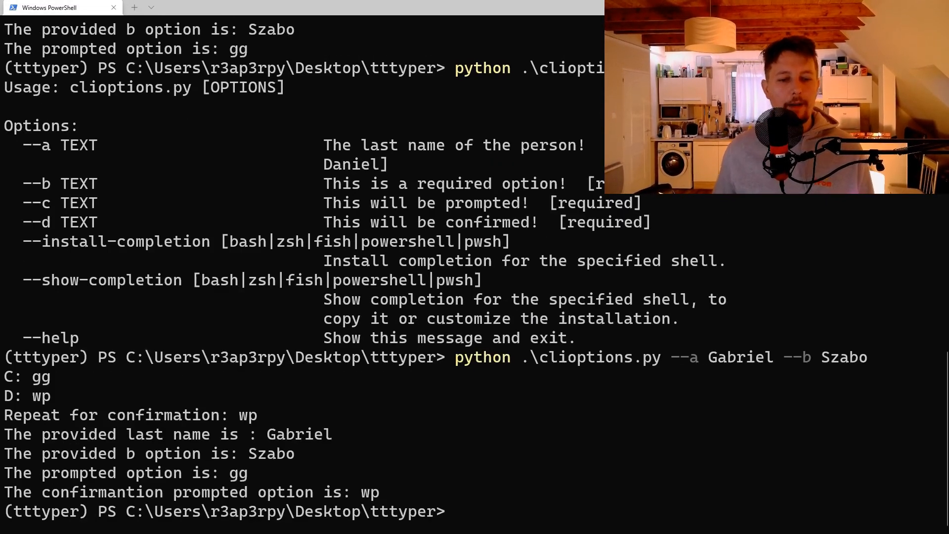
type("python .\\clioptions.py --a Gabriel --b Szabo")
type("pw")
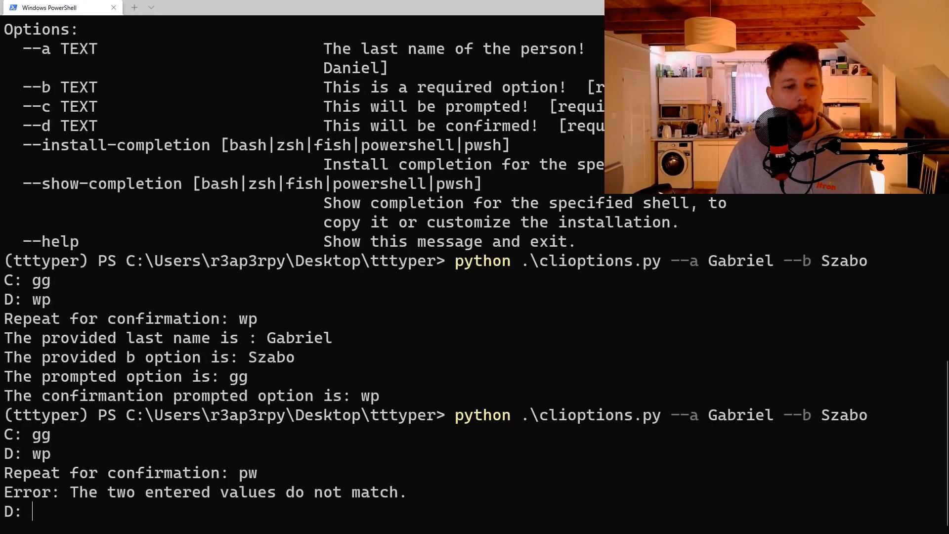
- Select the PowerShell output and re-enter matching wp so the D confirmation succeeds
left_click_drag(0, 453, 414, 493)
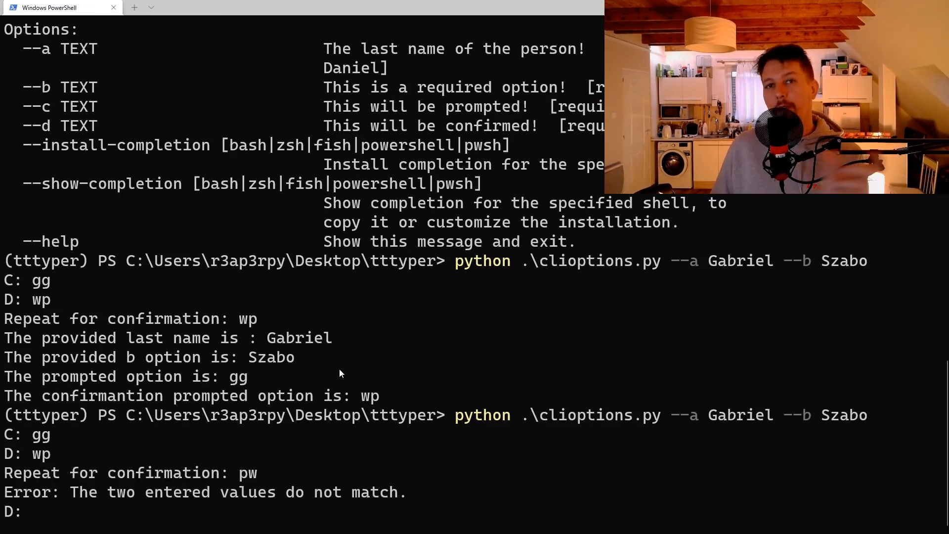
mouse_move(425, 339)
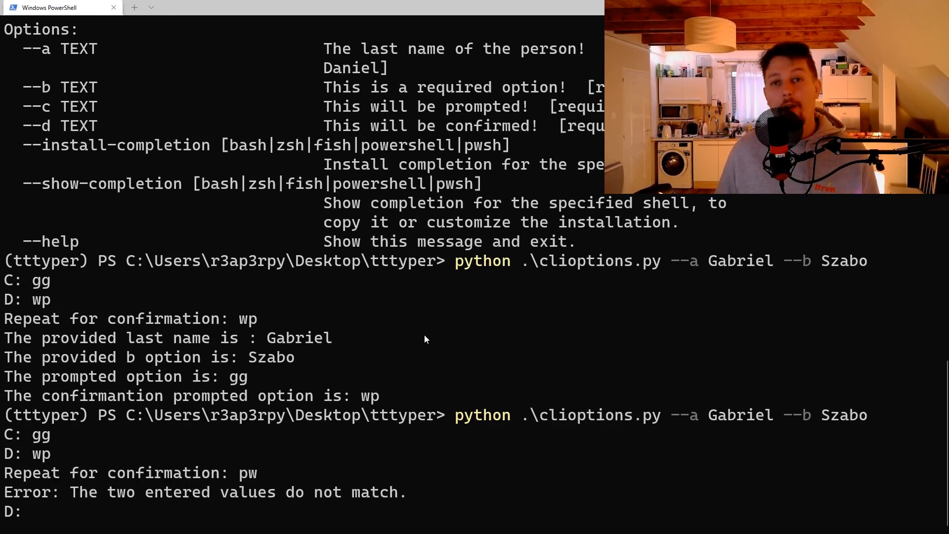
type("wp")
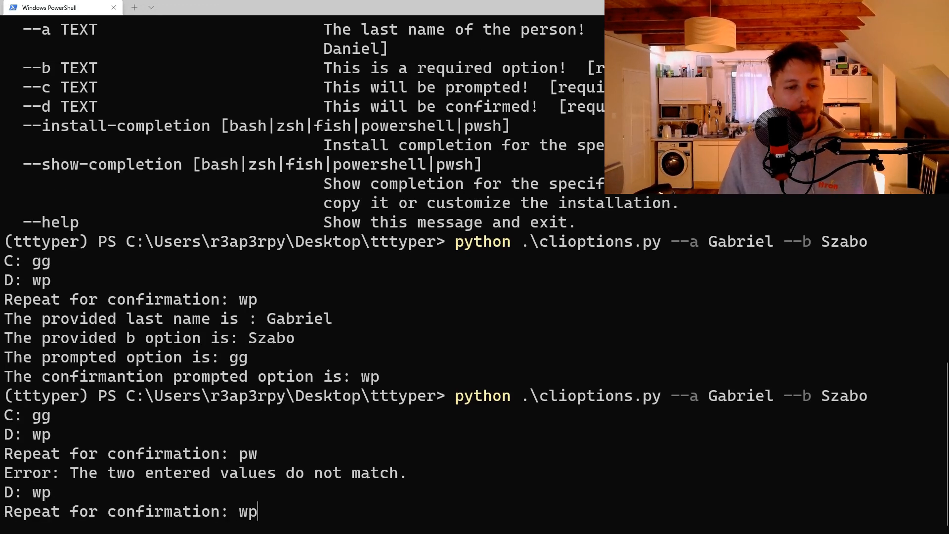
key("Enter")
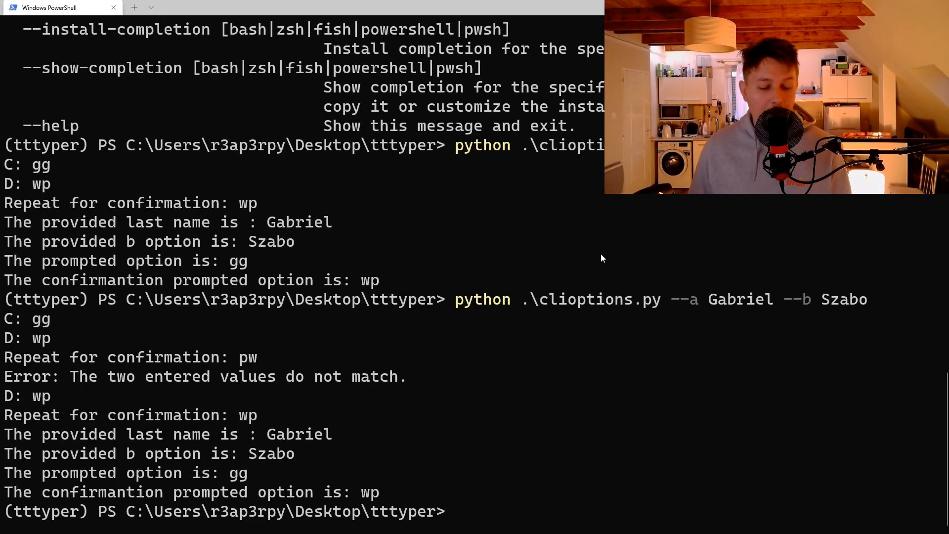